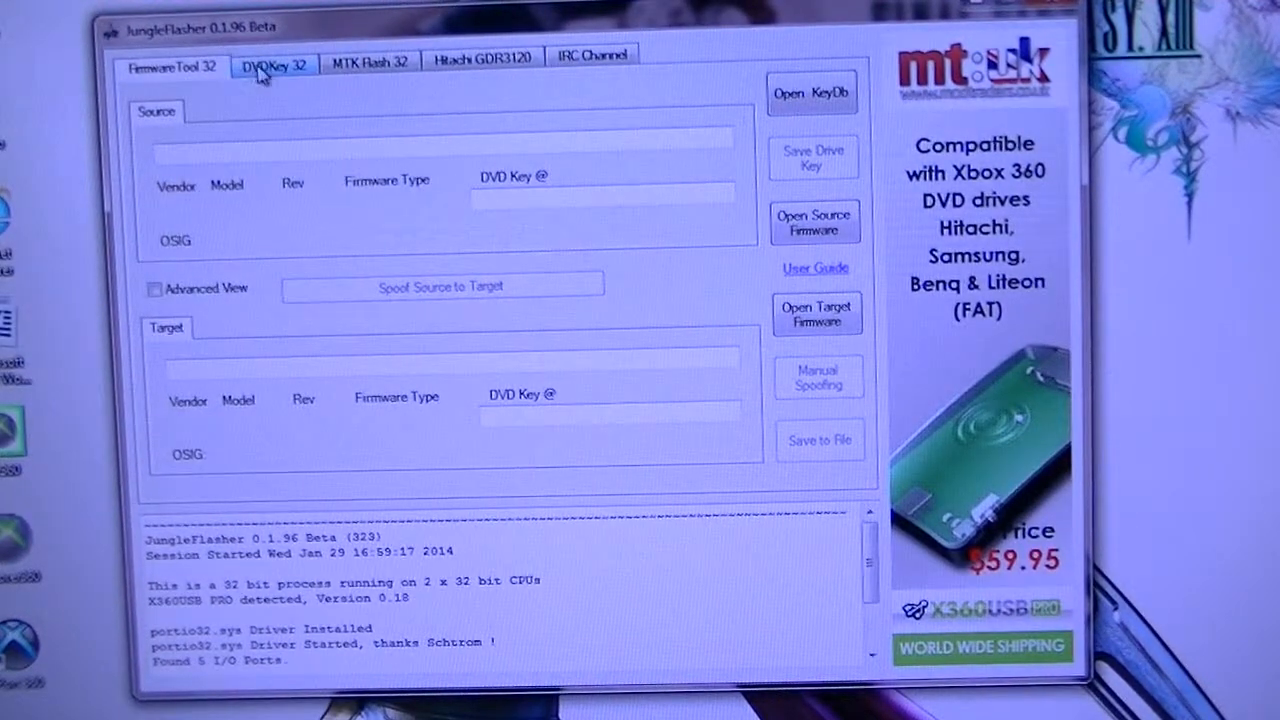
Show the DVDKey 32 tools and detect the PLDS DG-16D2S drive as Lite-On
{"action": "left_click", "coordinate": [272, 62]}
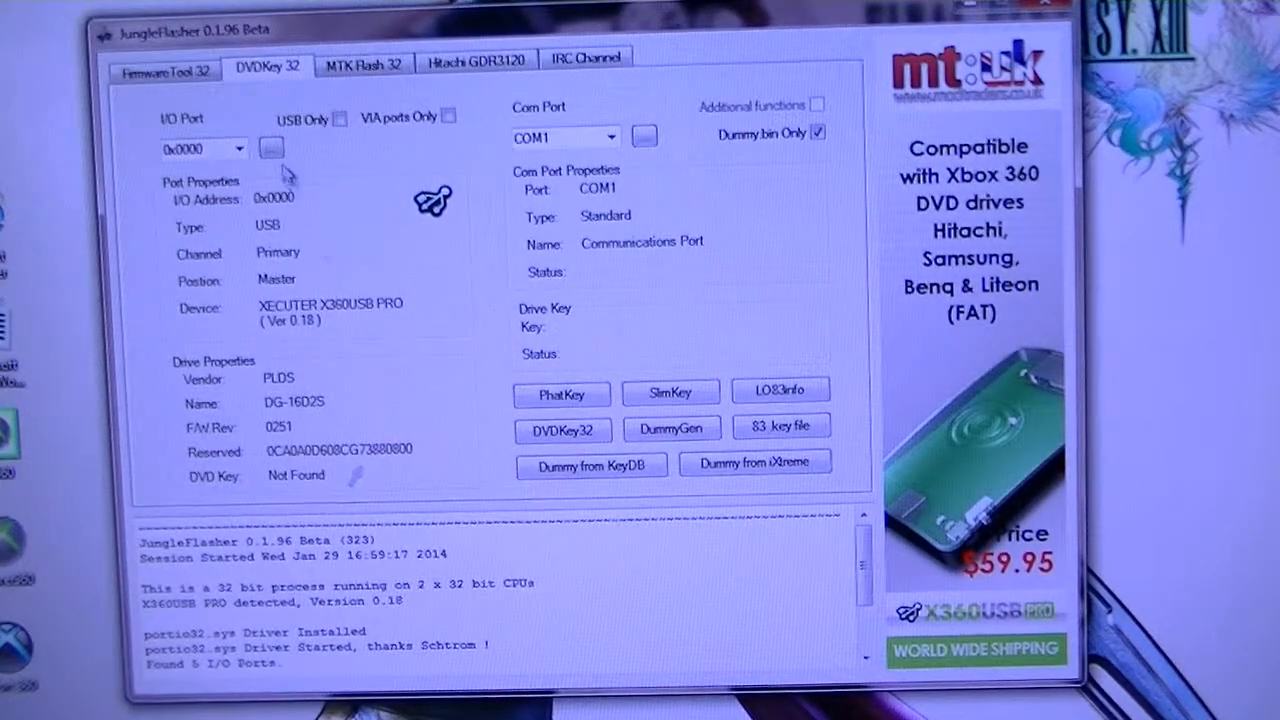
{"action": "left_click", "coordinate": [272, 148]}
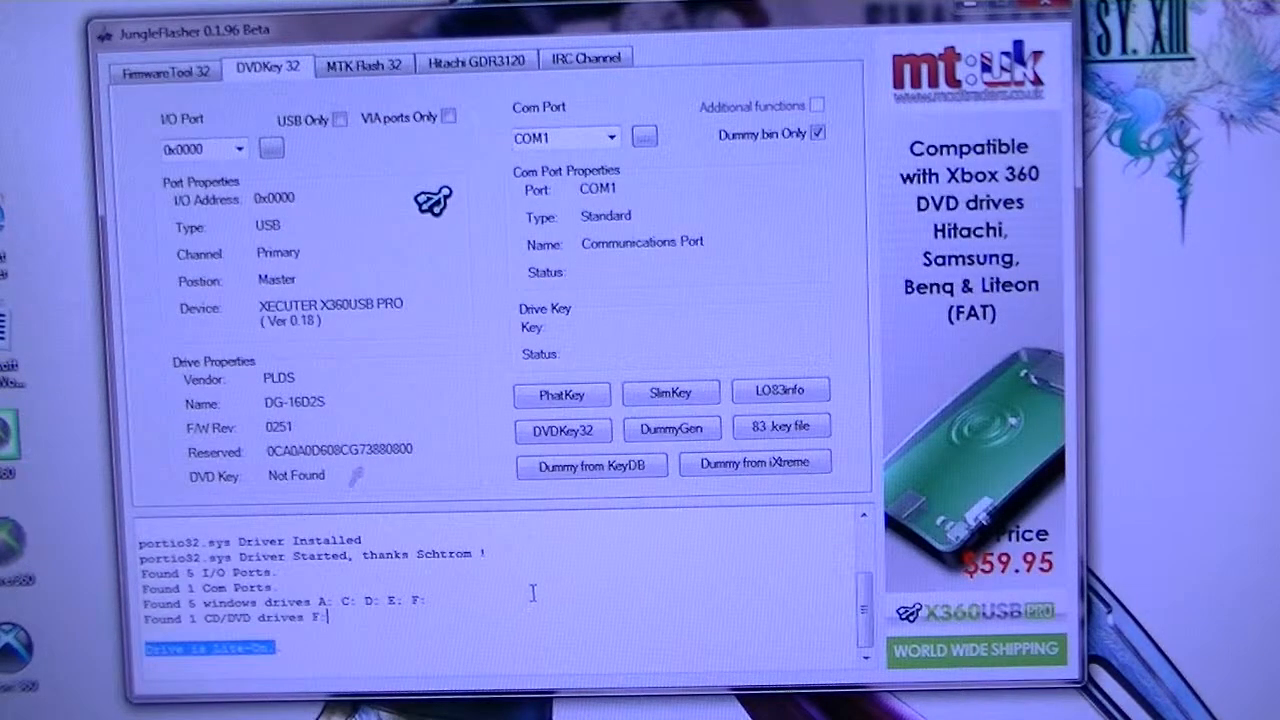
{"action": "mouse_move", "coordinate": [630, 180]}
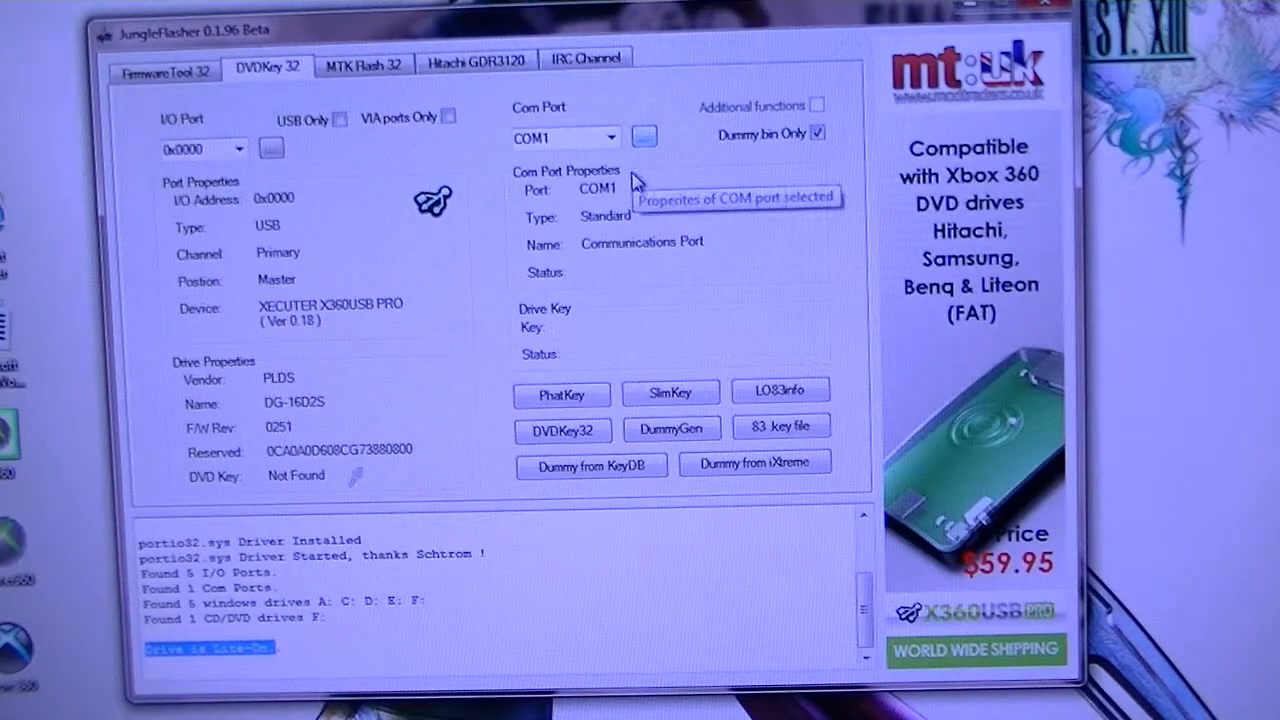
{"action": "mouse_move", "coordinate": [564, 400]}
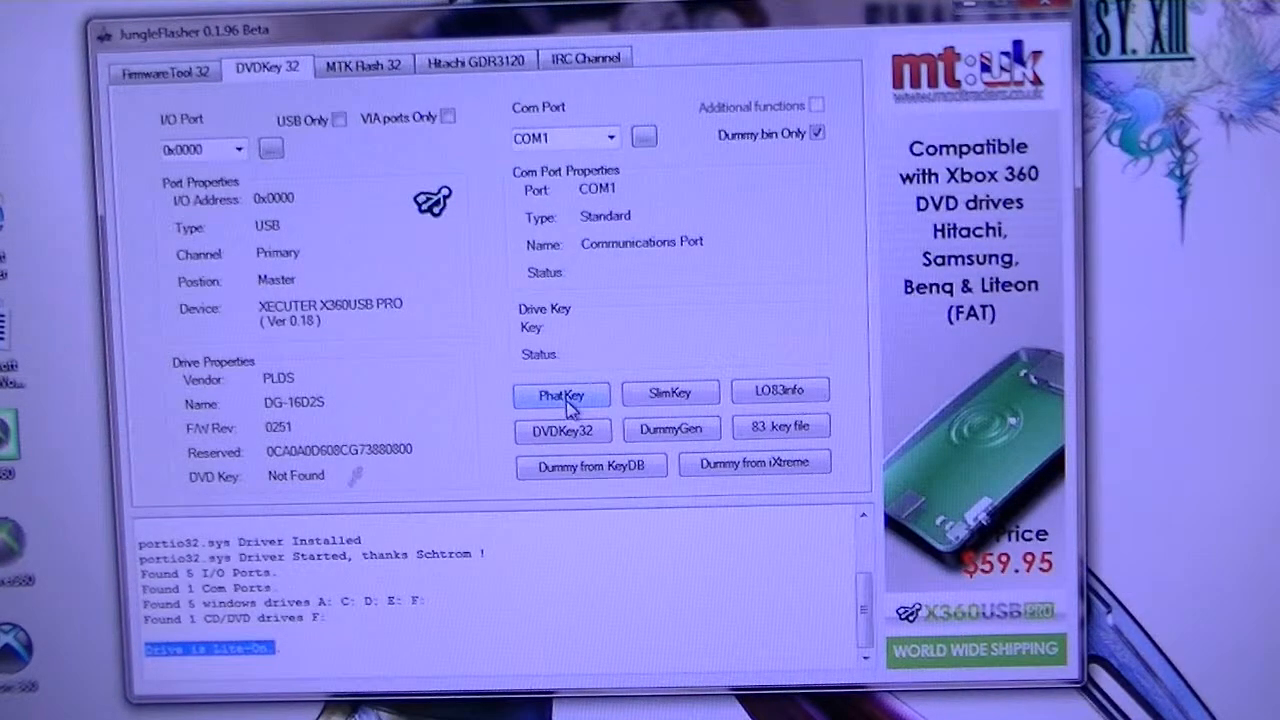
{"action": "mouse_move", "coordinate": [560, 396]}
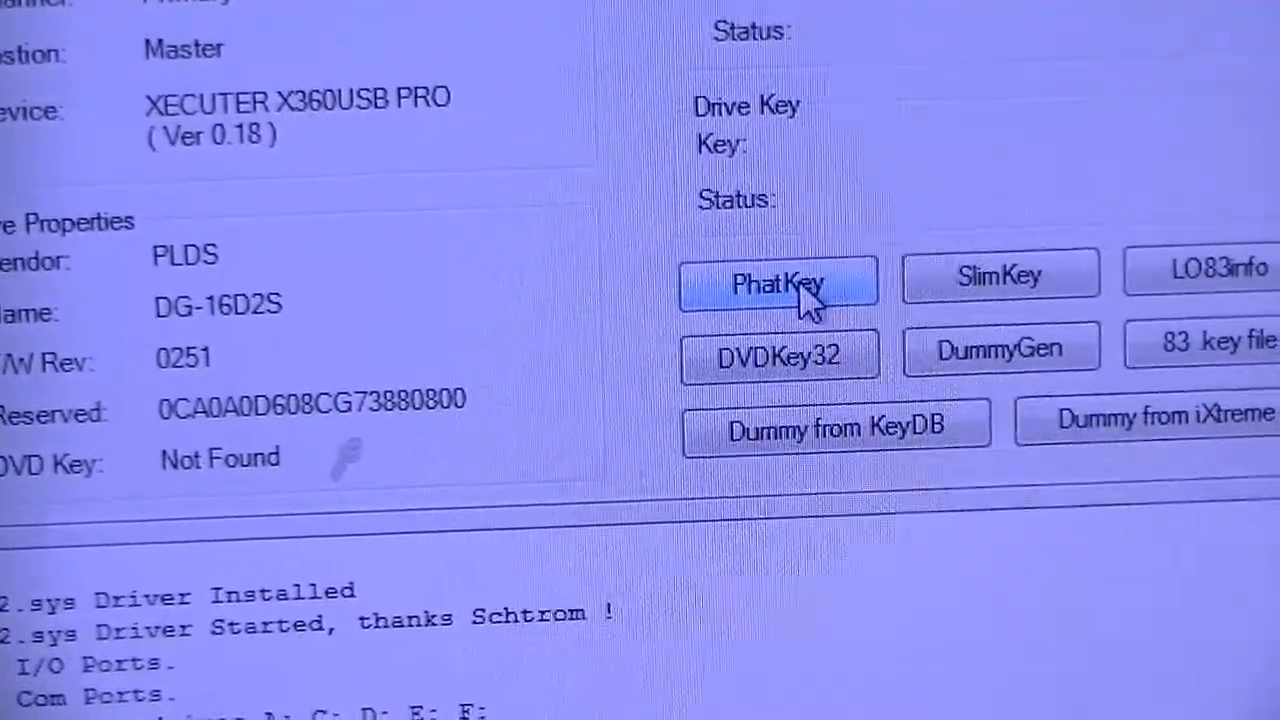
Start PhatKey extraction of the Lite-On drive key, reaching the MTK Vendor Intro resend prompt
{"action": "left_click", "coordinate": [778, 284]}
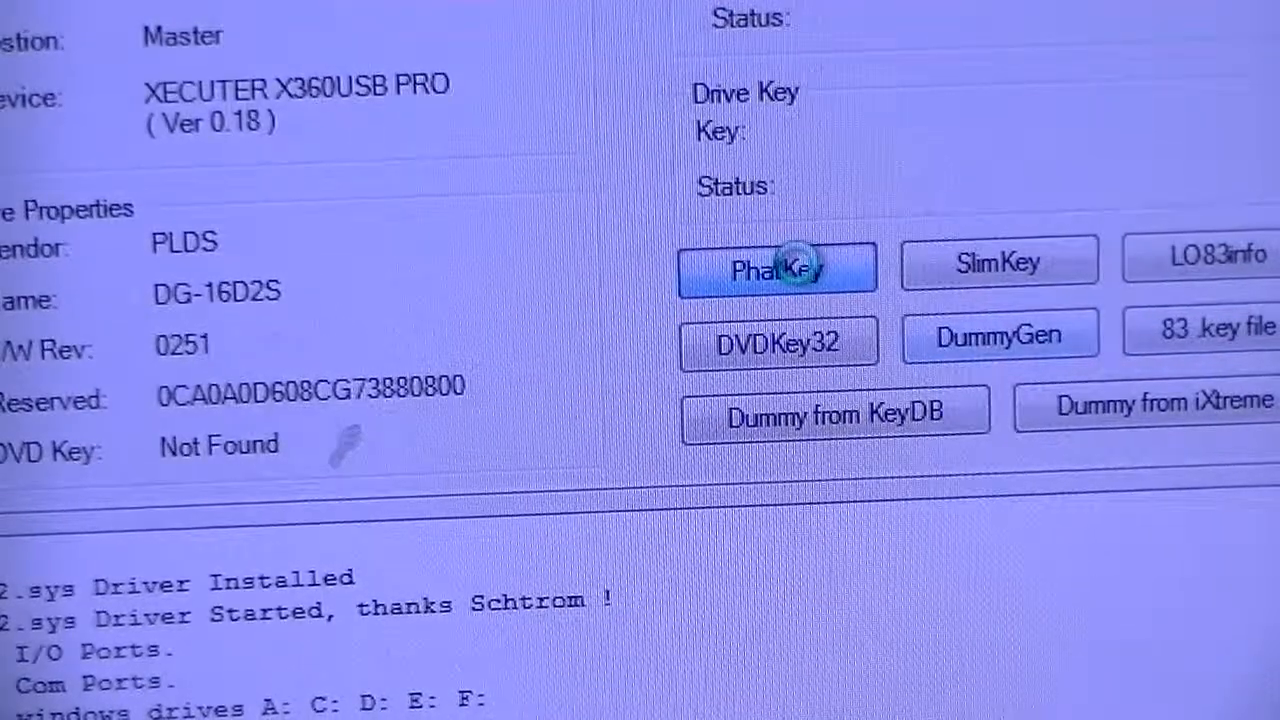
{"action": "left_click", "coordinate": [776, 268]}
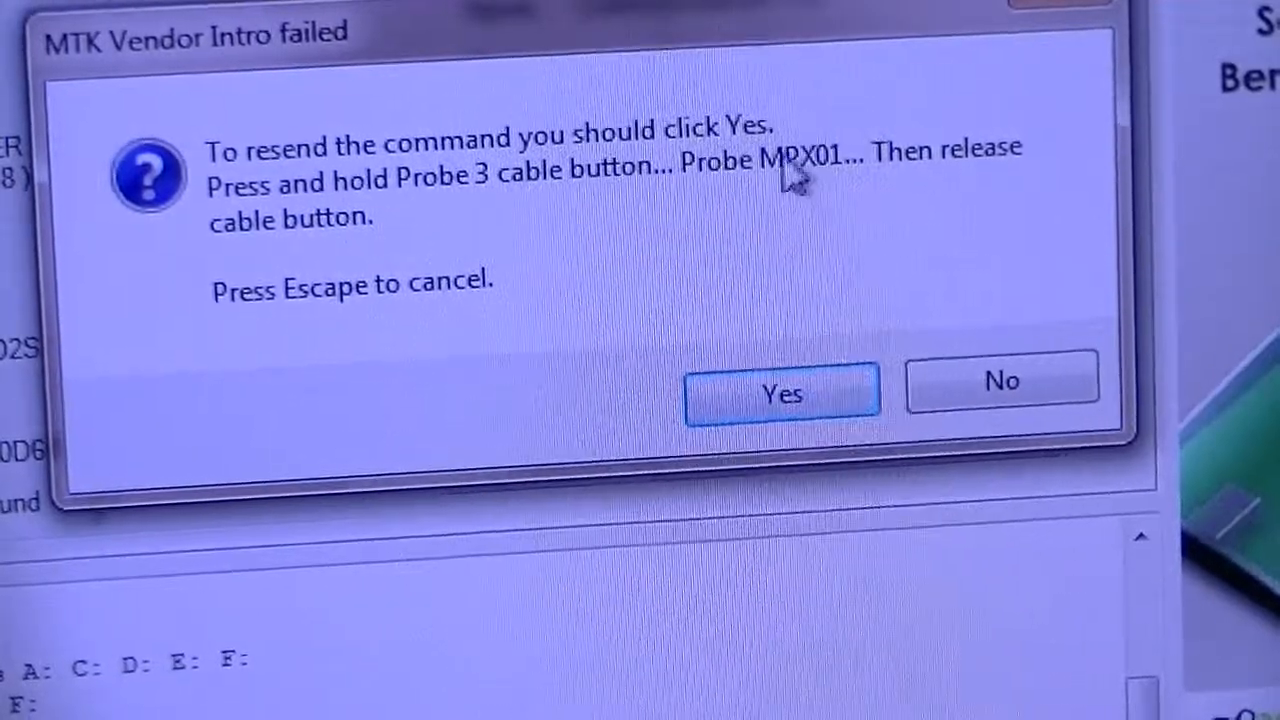
{"action": "mouse_move", "coordinate": [690, 224]}
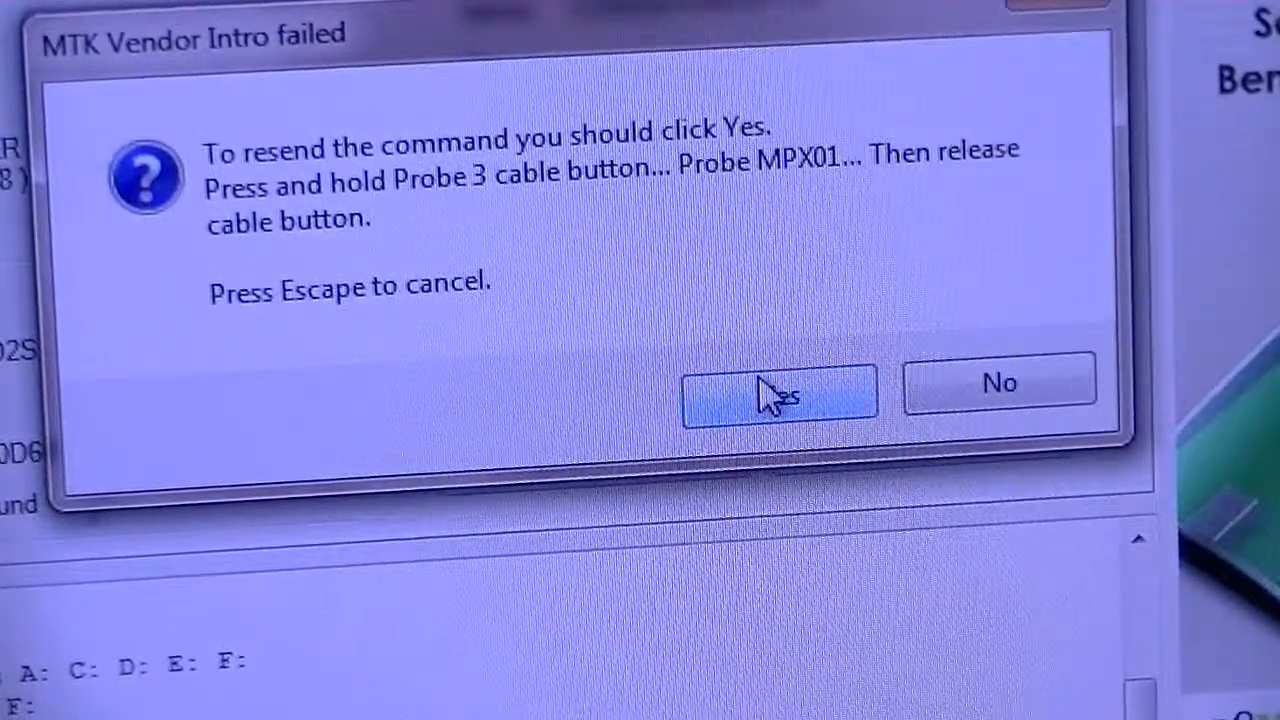
Resend the command after probing MPX01 so the PhatKey extraction completes
{"action": "left_click", "coordinate": [778, 390]}
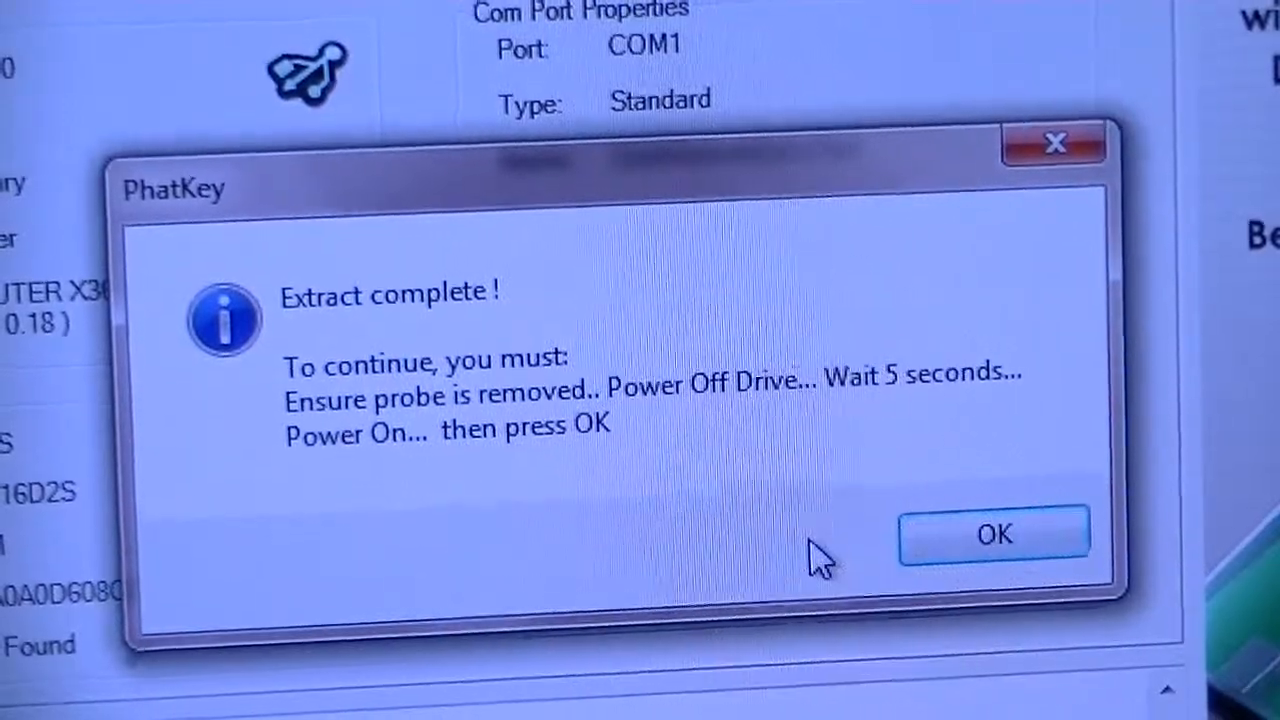
Acknowledge the completed extraction after power-cycling, bringing up Save As for Dummy
{"action": "left_click", "coordinate": [992, 532]}
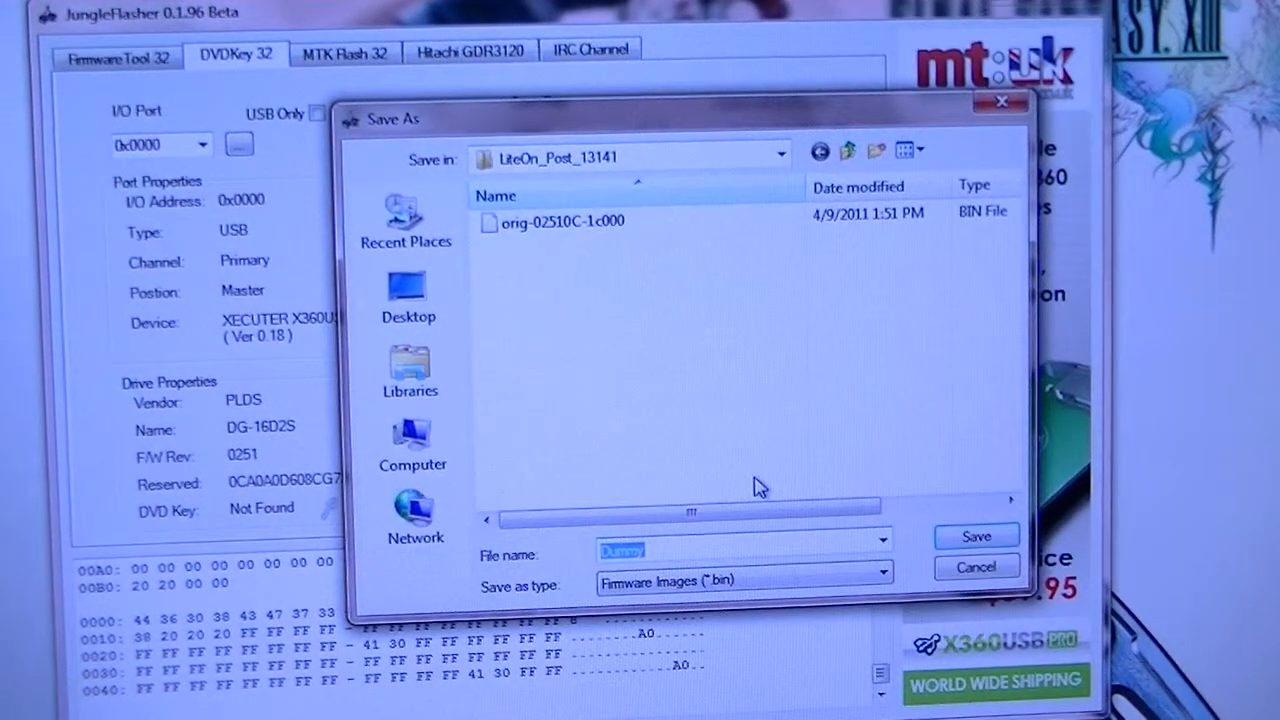
{"action": "mouse_move", "coordinate": [744, 478]}
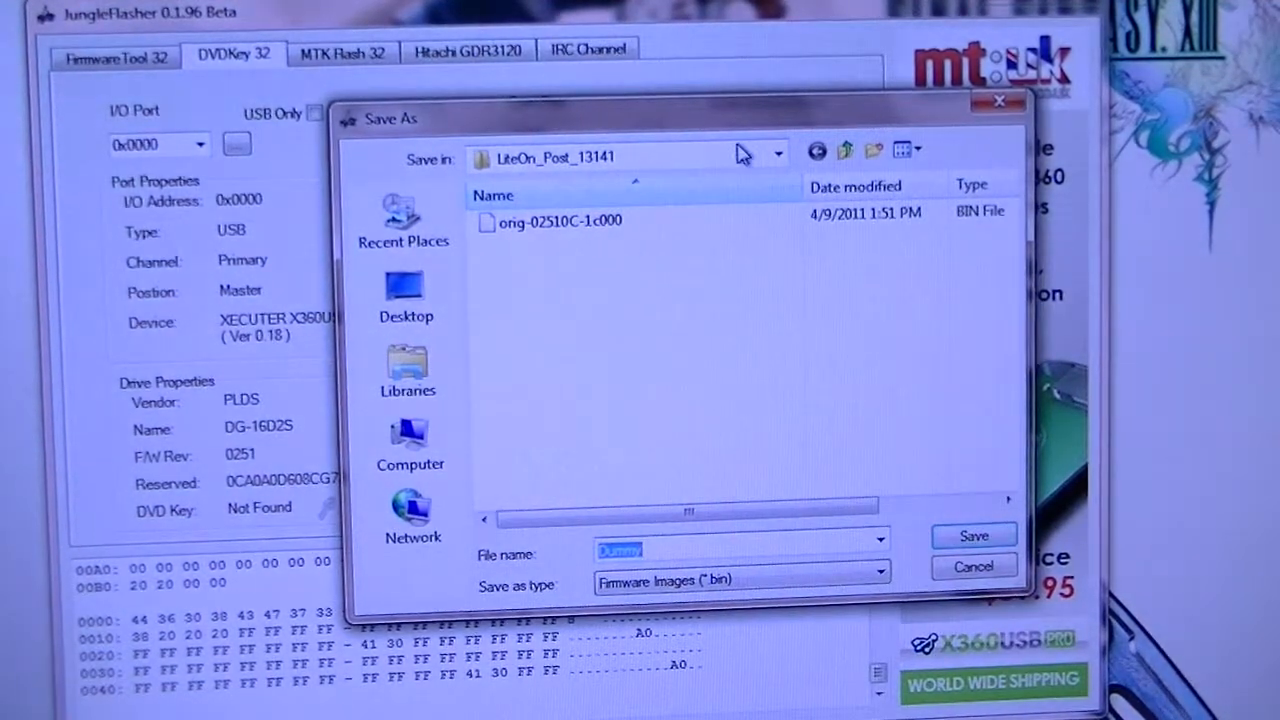
{"action": "mouse_move", "coordinate": [876, 150]}
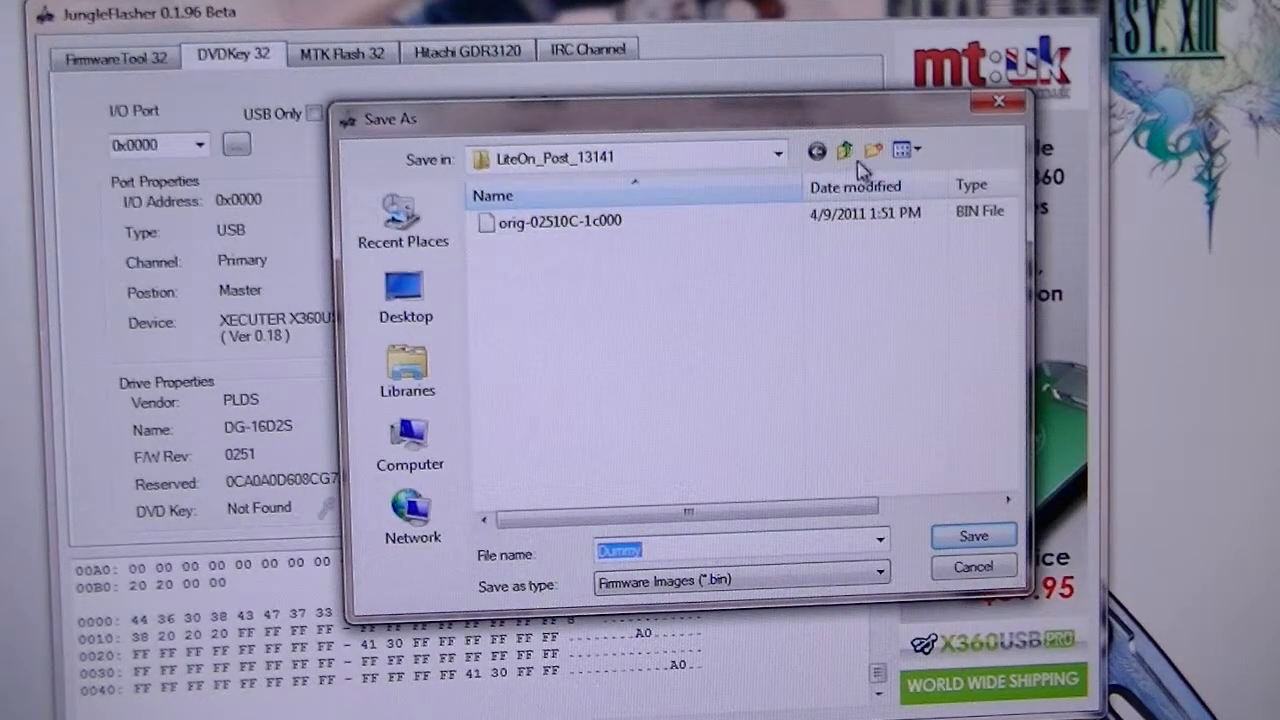
Save Dummy.bin into New folder (2) on the Desktop
{"action": "left_click", "coordinate": [872, 150]}
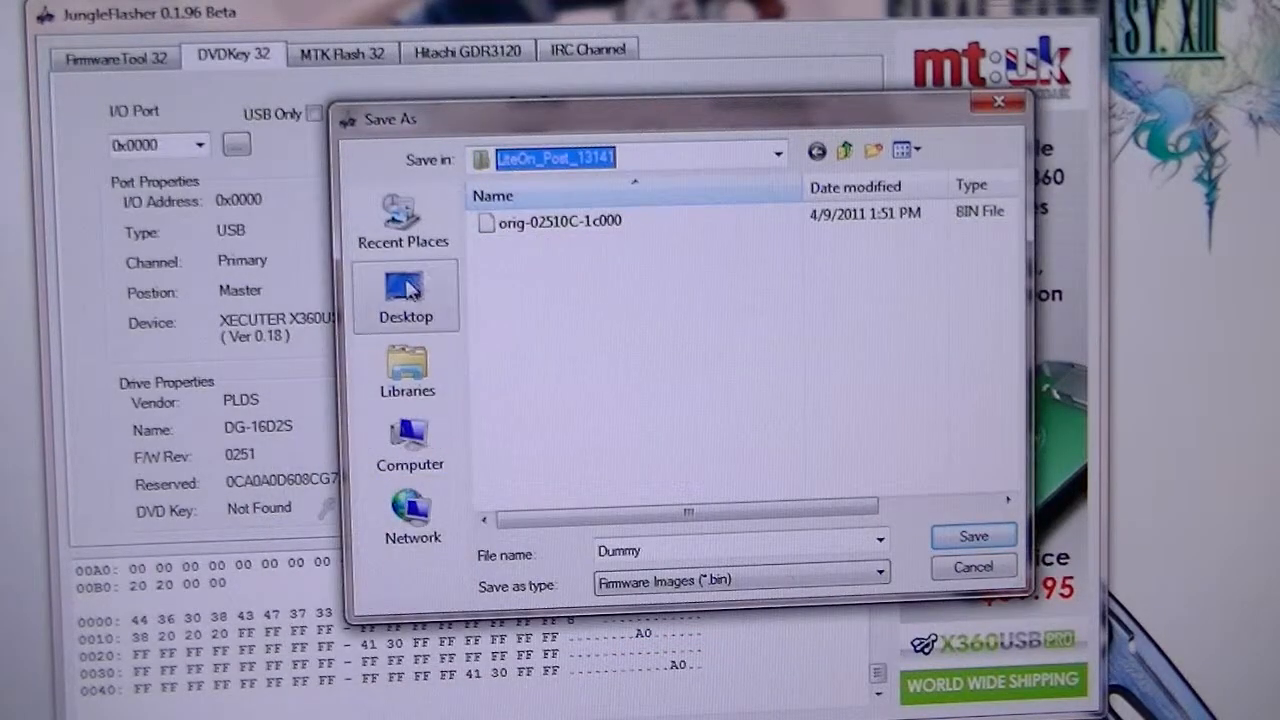
{"action": "left_click", "coordinate": [404, 296]}
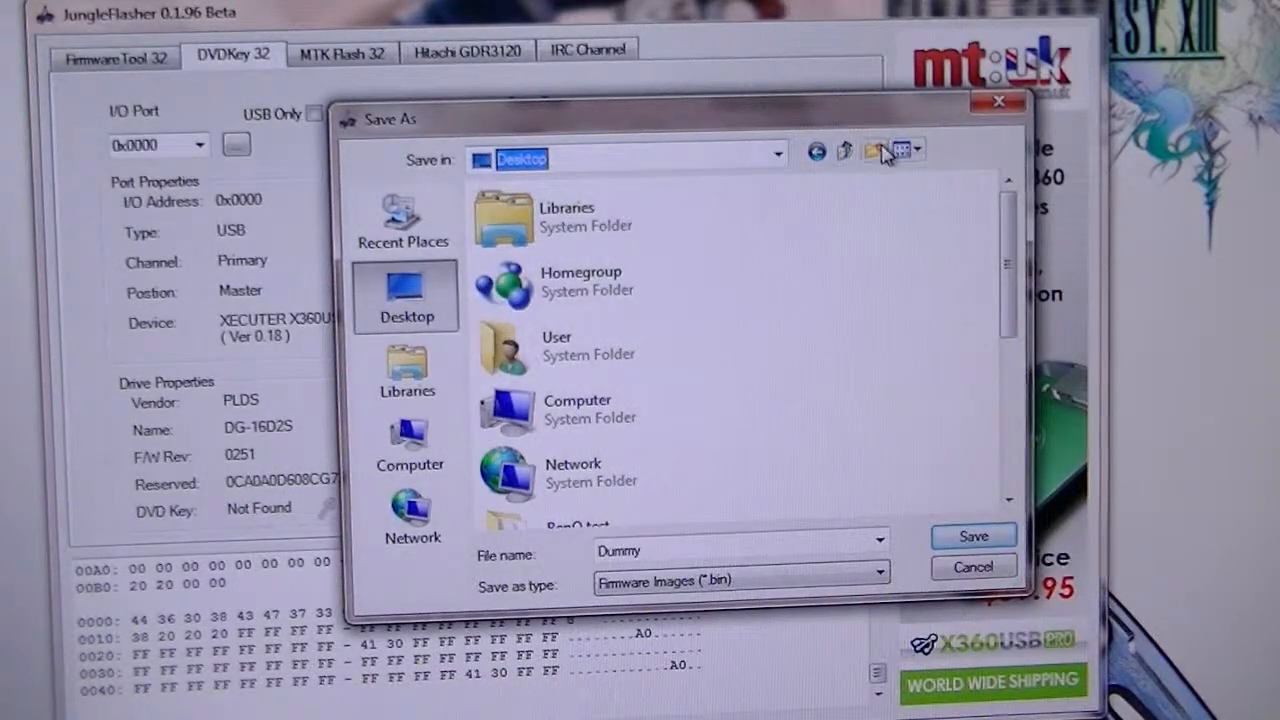
{"action": "left_click", "coordinate": [872, 150]}
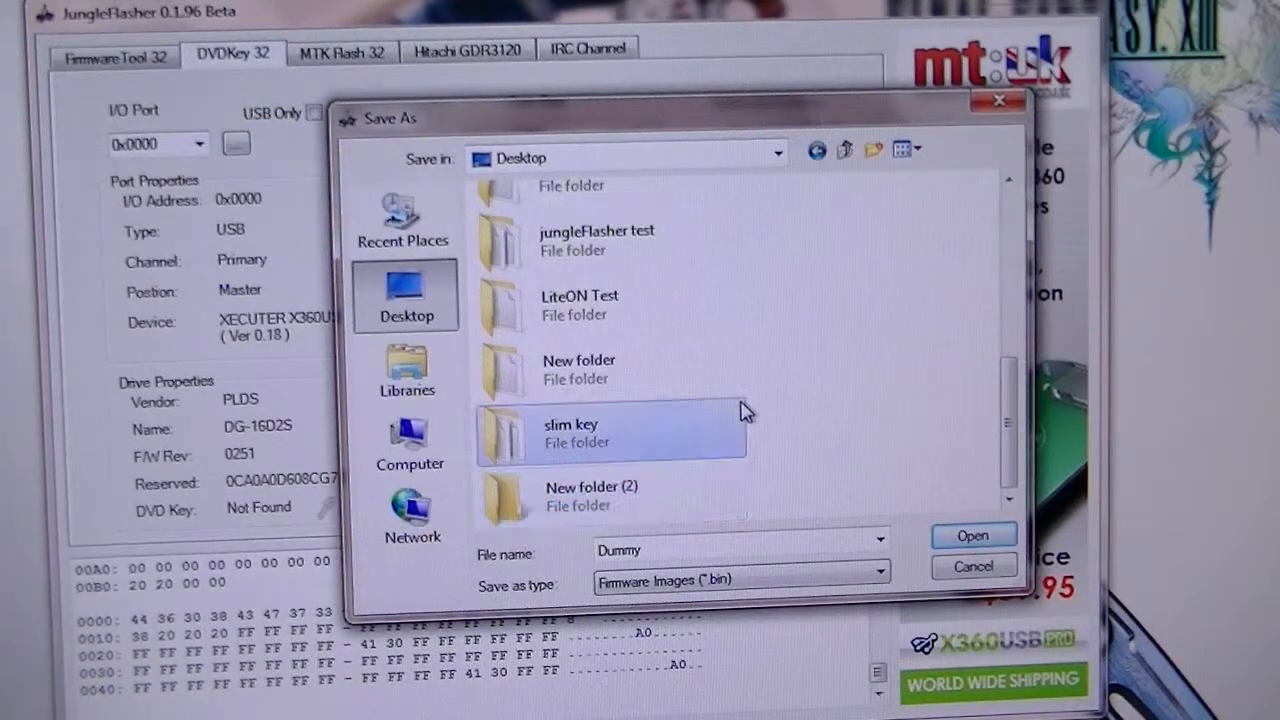
{"action": "left_click", "coordinate": [590, 496]}
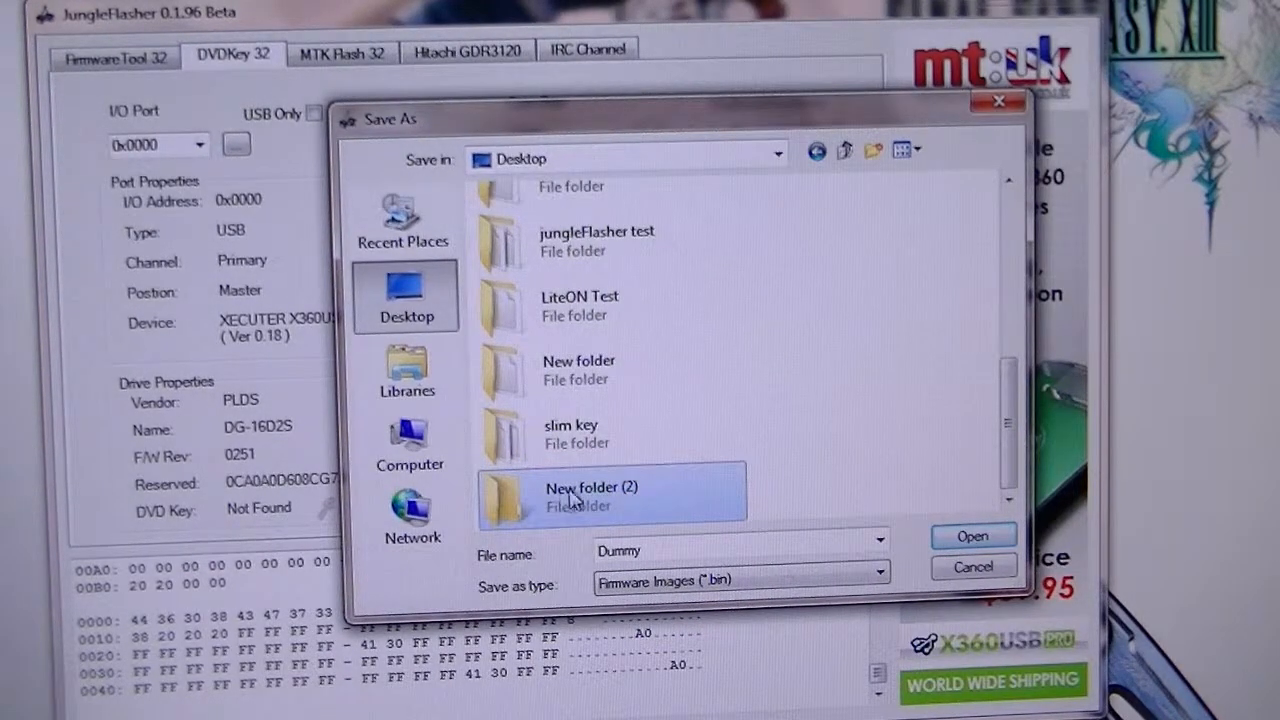
{"action": "double_click", "coordinate": [592, 496]}
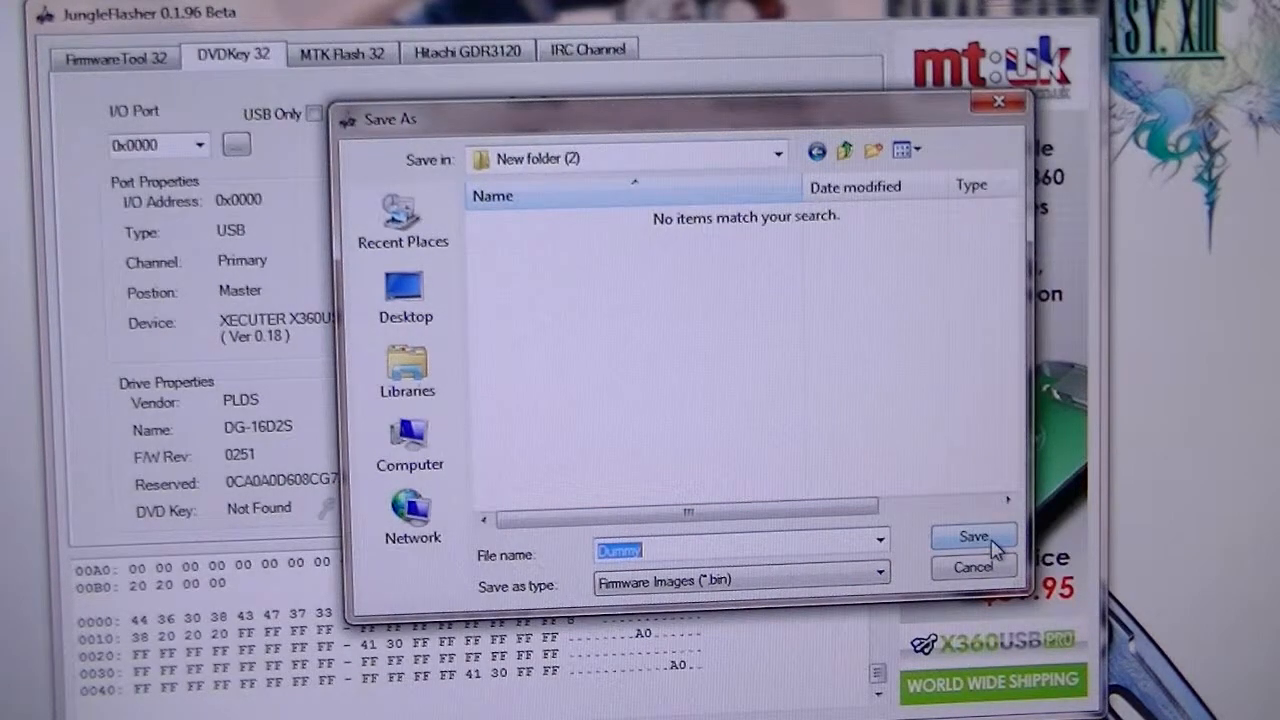
{"action": "left_click", "coordinate": [970, 536]}
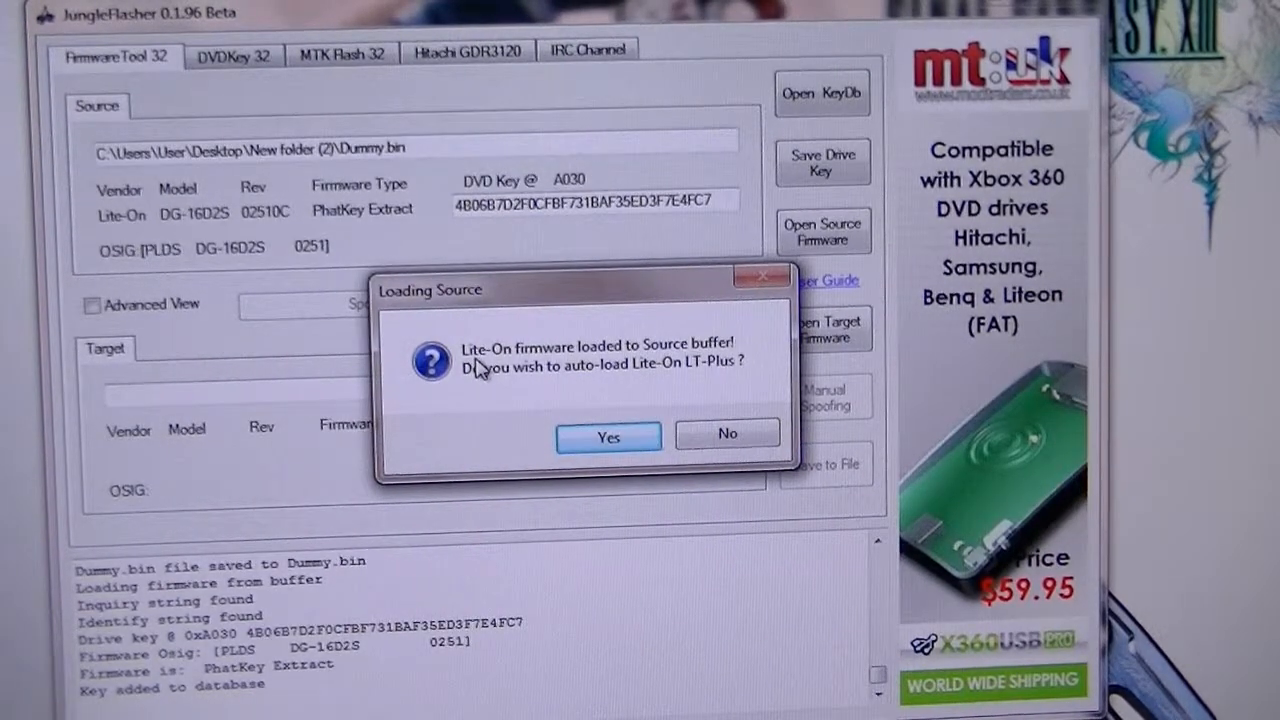
{"action": "mouse_move", "coordinate": [544, 430]}
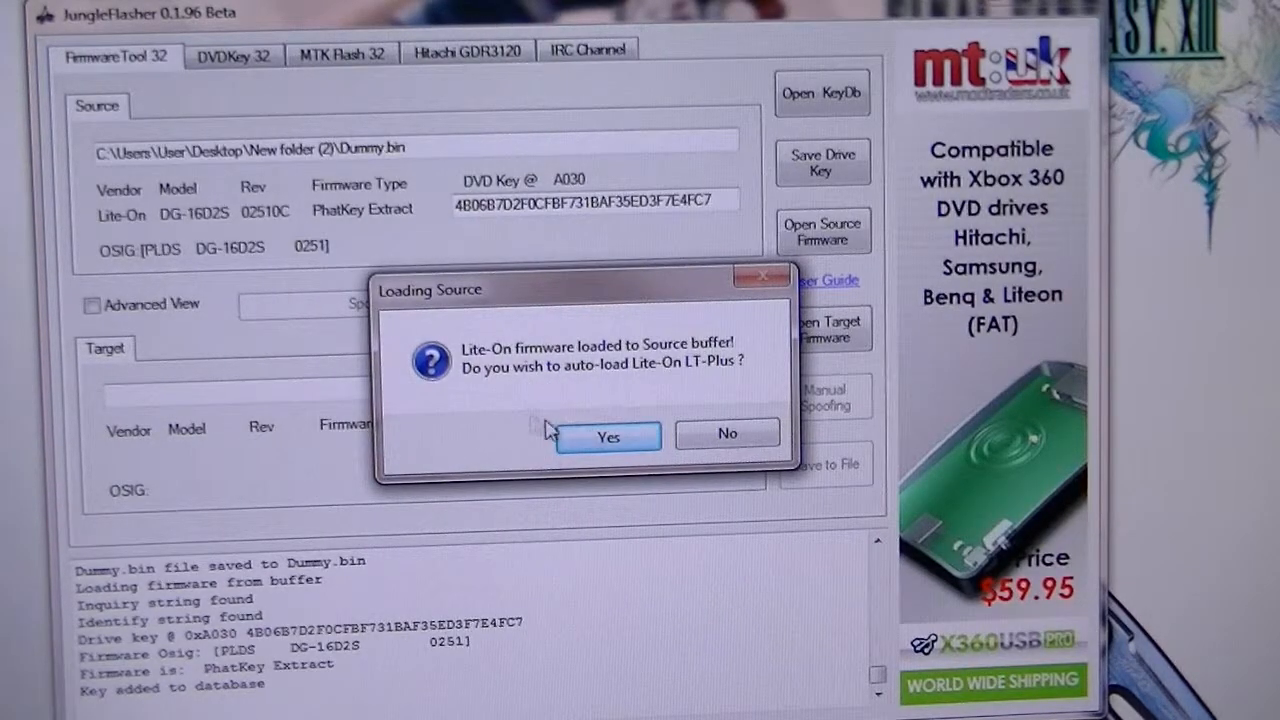
{"action": "mouse_move", "coordinate": [610, 398]}
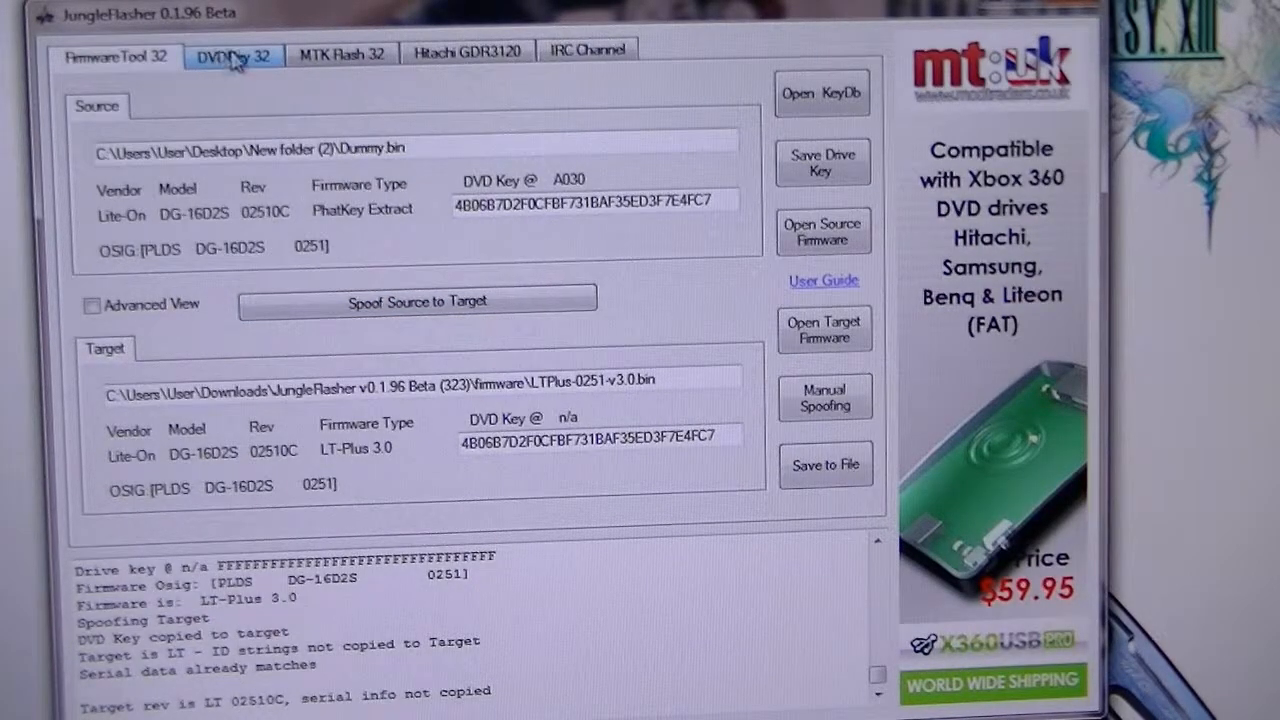
Return to the DVDKey 32 details to confirm the drive key status is Good
{"action": "left_click", "coordinate": [232, 54]}
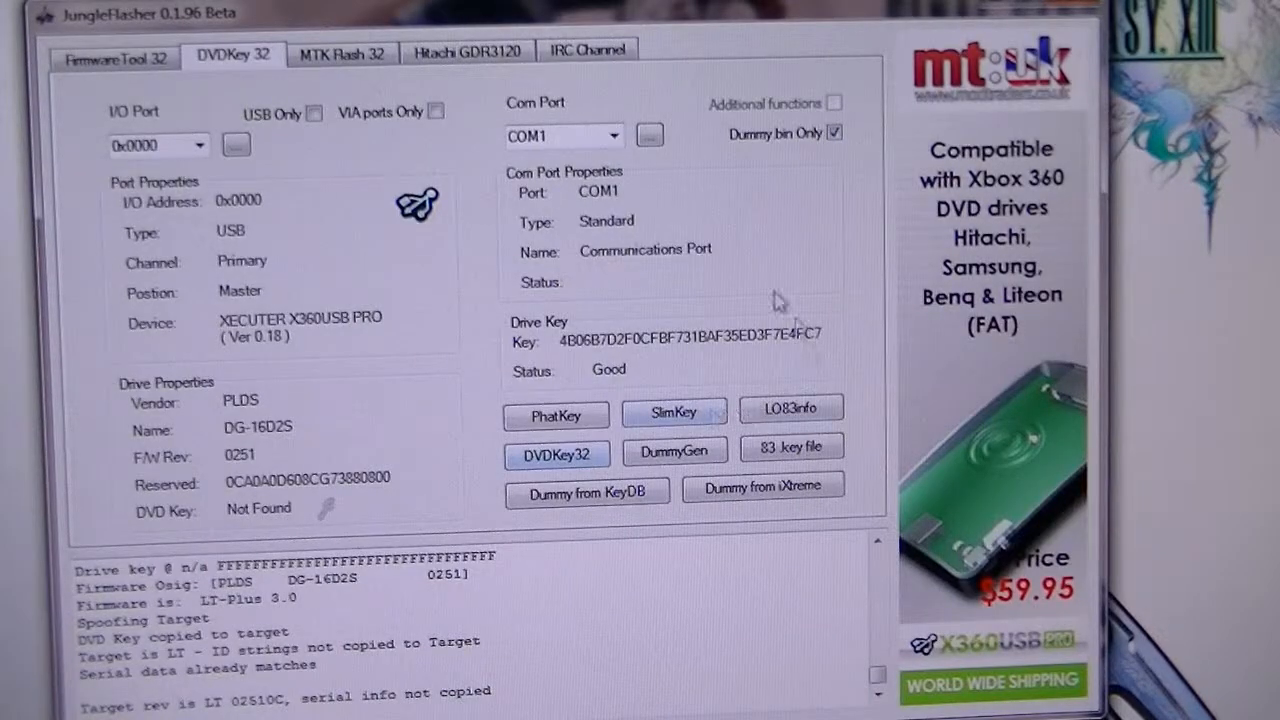
{"action": "mouse_move", "coordinate": [244, 500]}
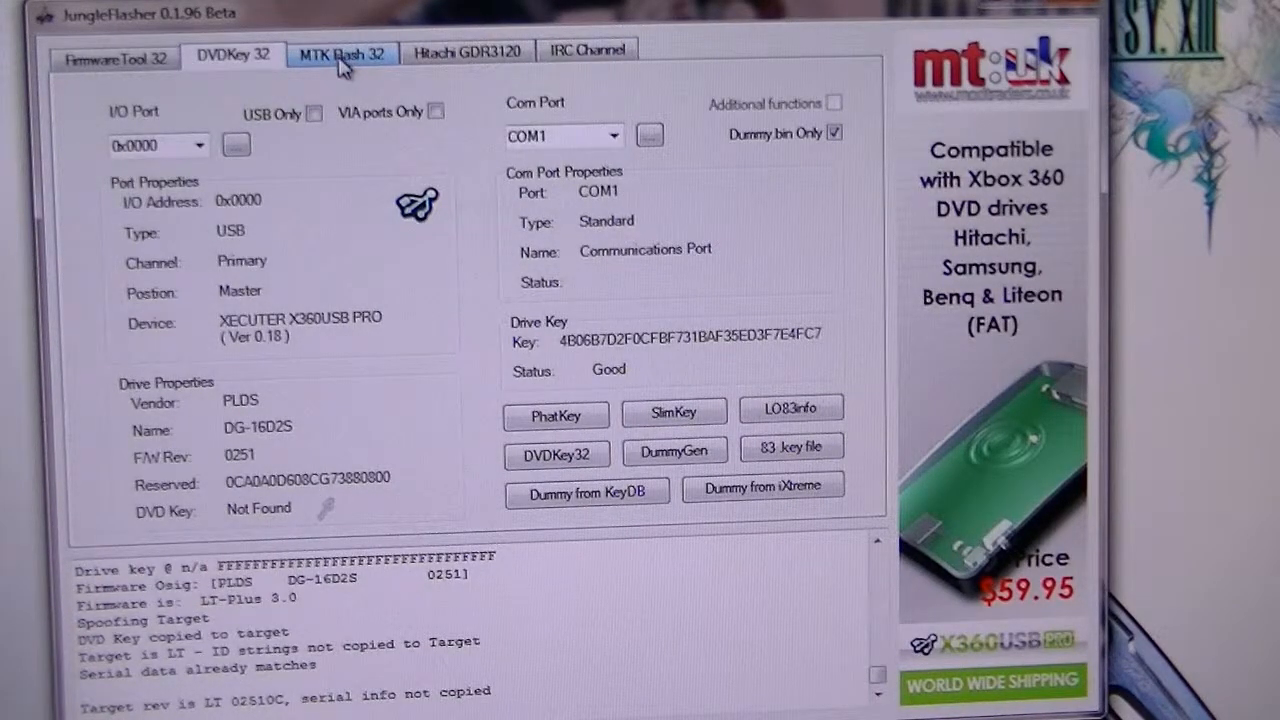
Run Lite-On Erase from the MTK flashing tools and confirm erasing the current firmware
{"action": "left_click", "coordinate": [340, 52]}
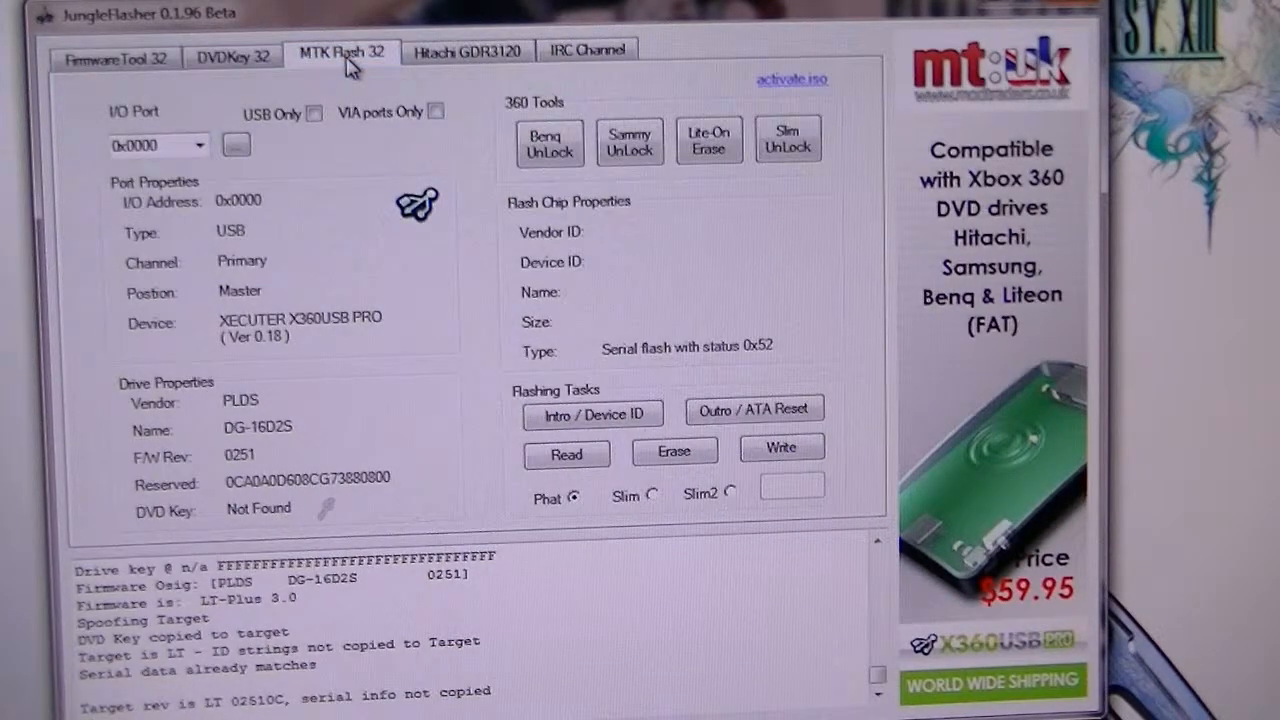
{"action": "mouse_move", "coordinate": [724, 350]}
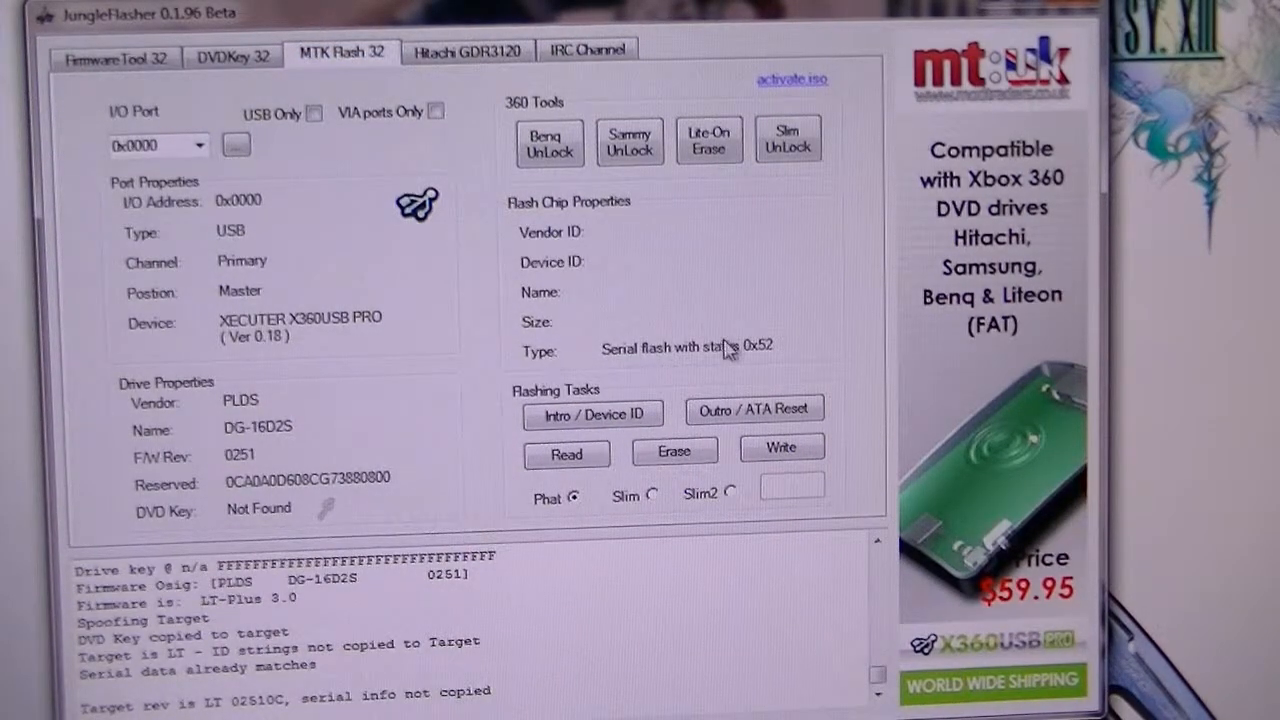
{"action": "left_click", "coordinate": [708, 142]}
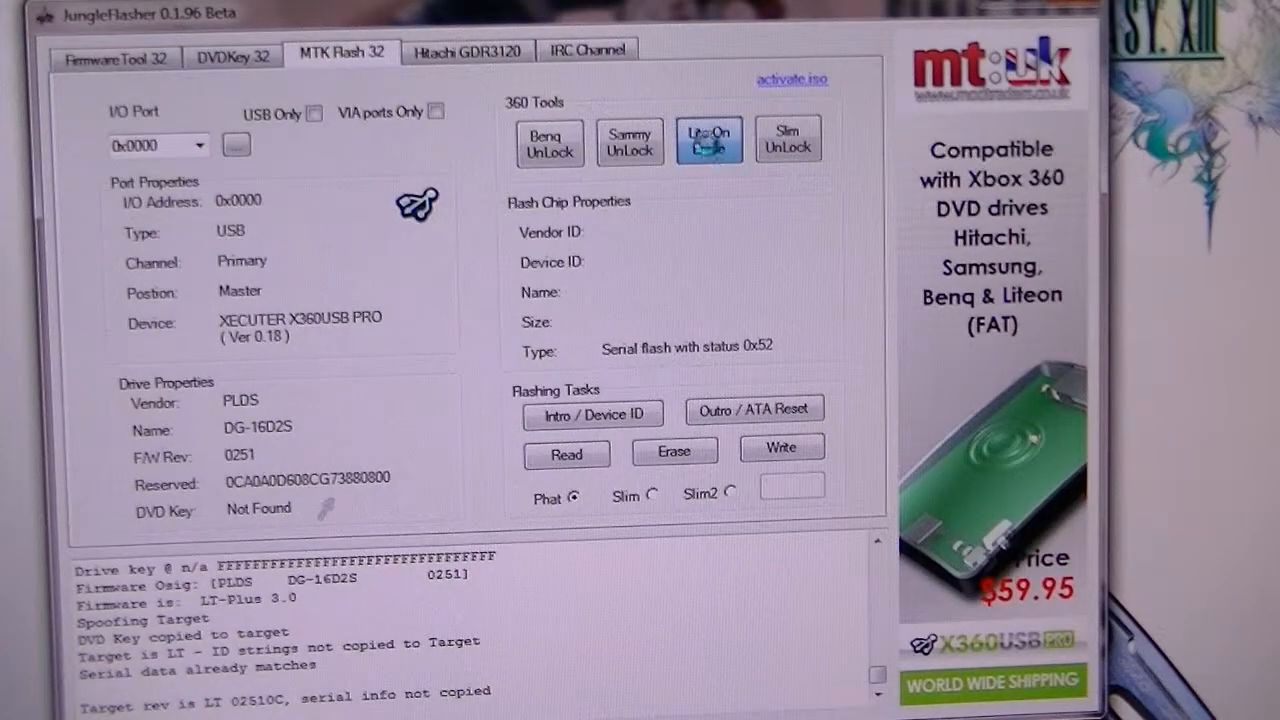
{"action": "left_click", "coordinate": [708, 140]}
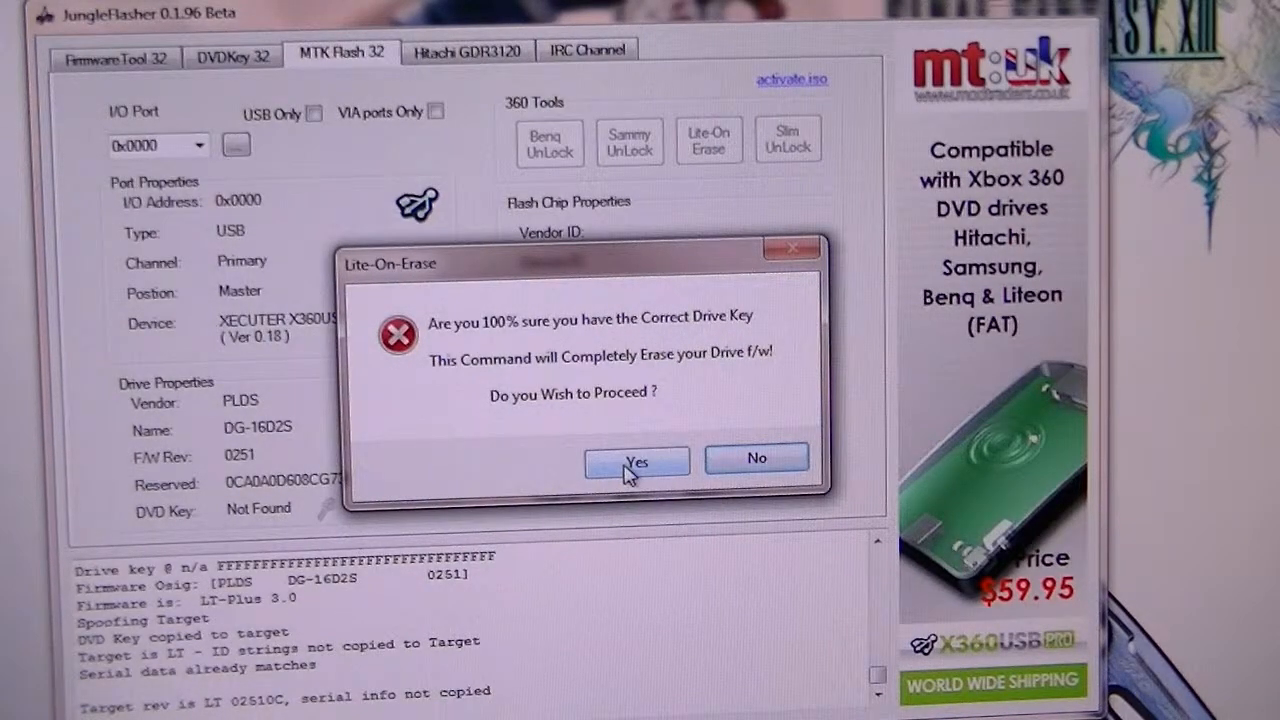
{"action": "left_click", "coordinate": [636, 462]}
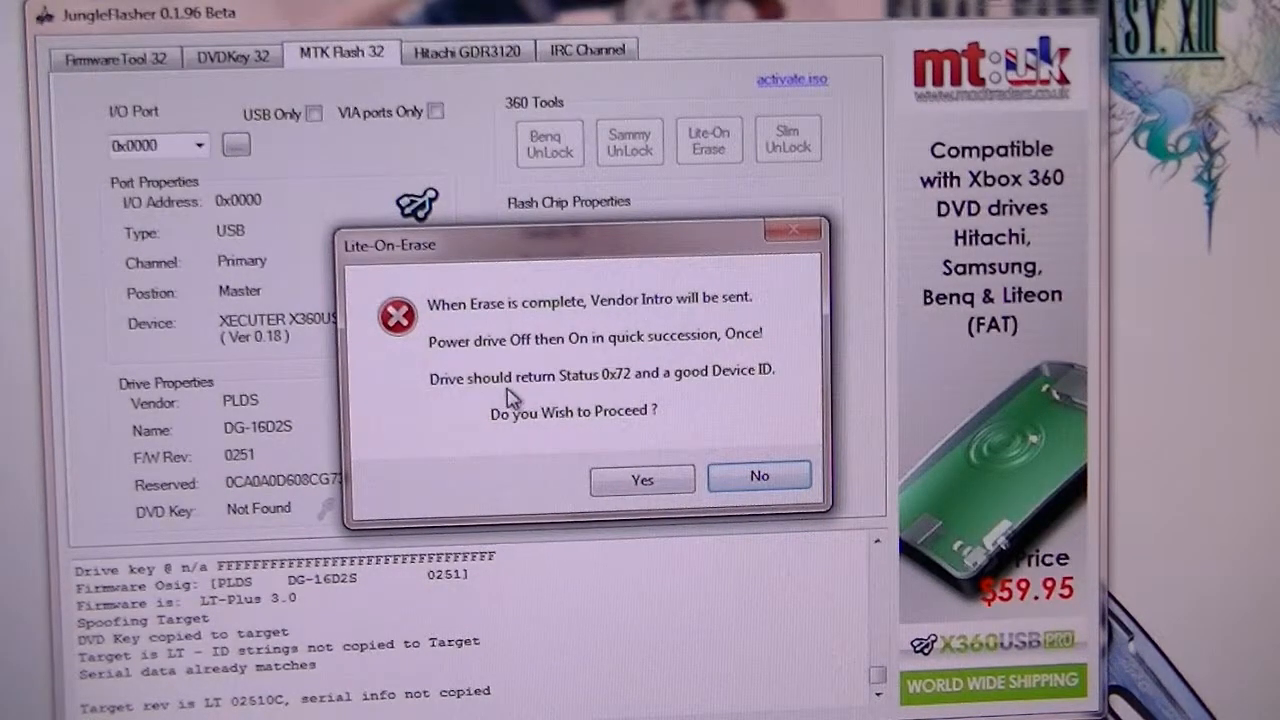
{"action": "mouse_move", "coordinate": [620, 388]}
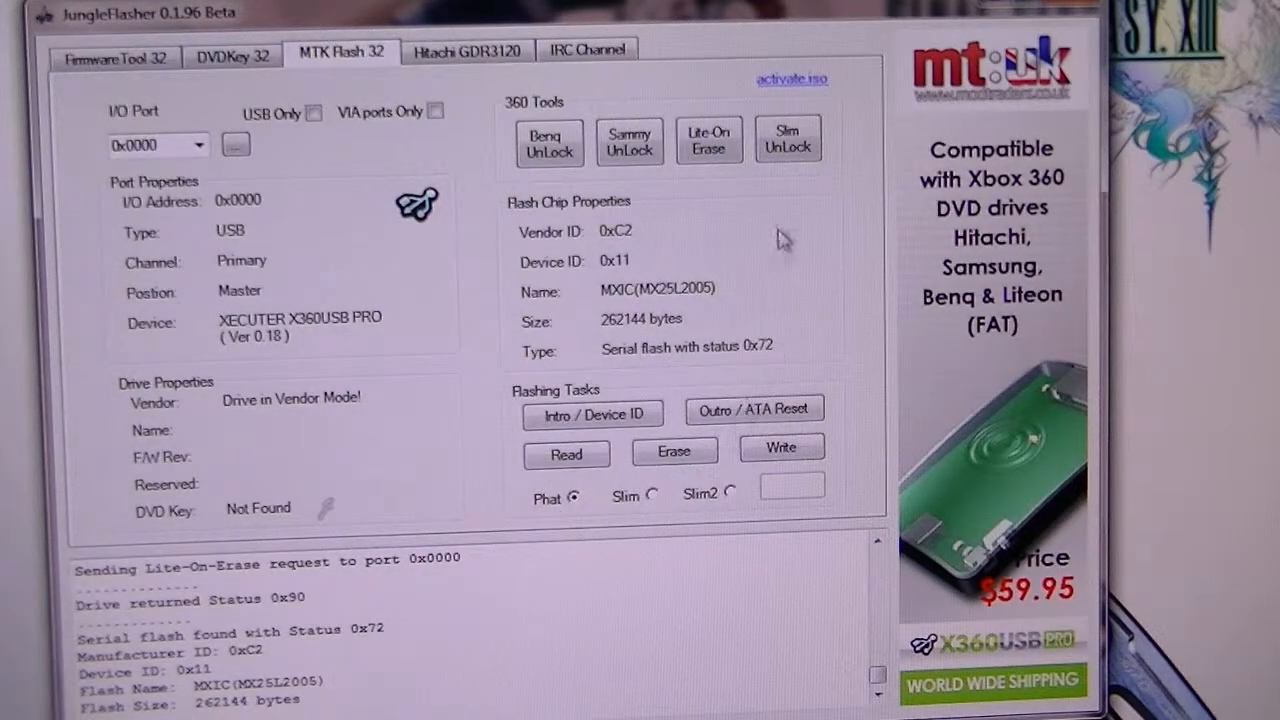
{"action": "mouse_move", "coordinate": [756, 178]}
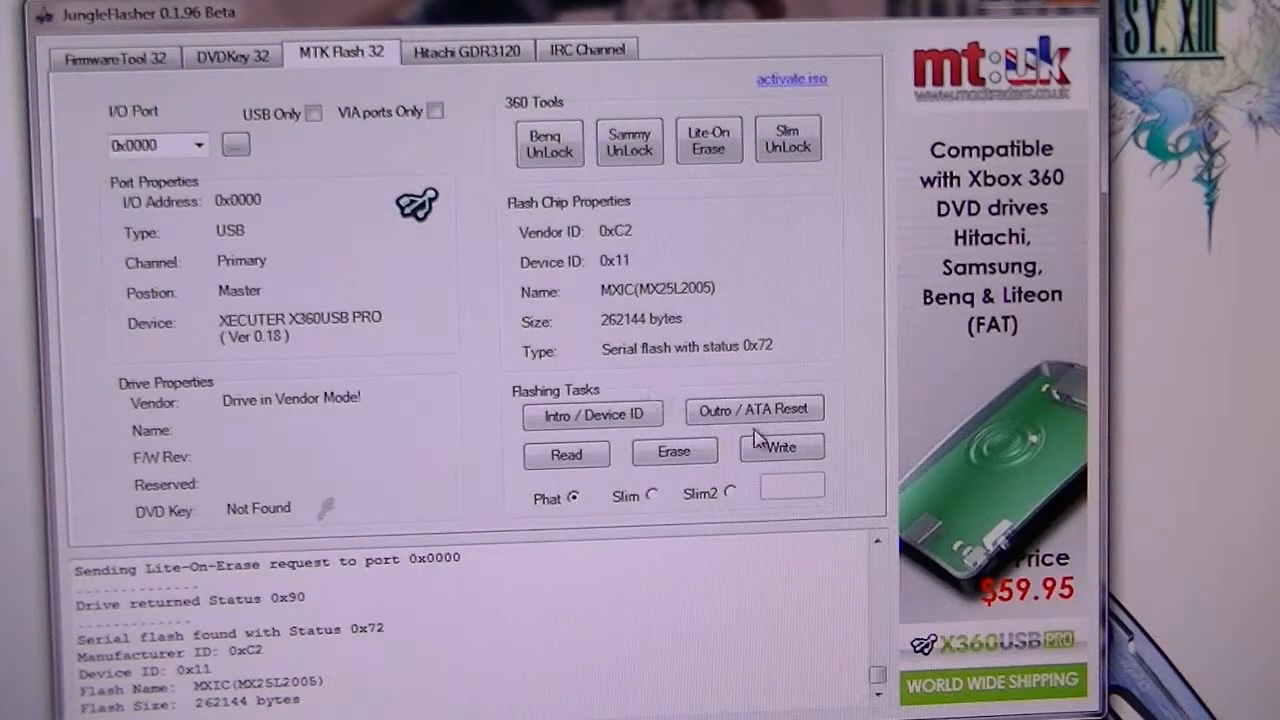
{"action": "mouse_move", "coordinate": [780, 448]}
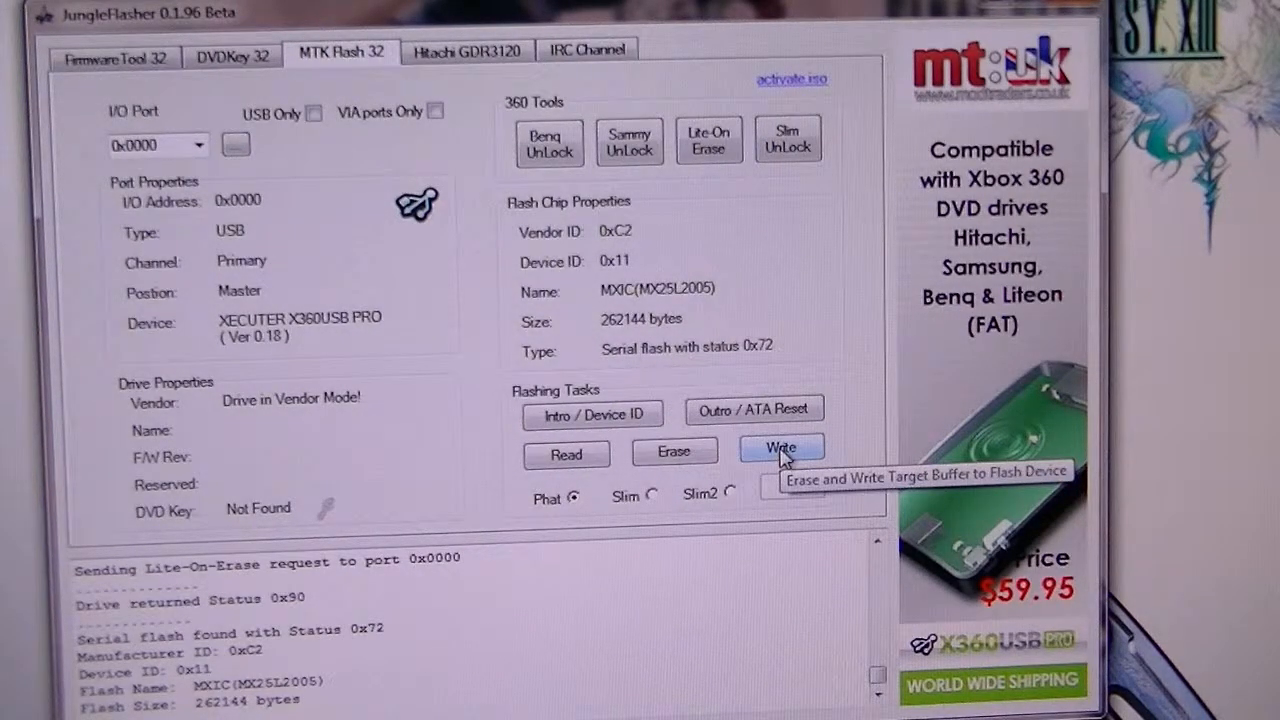
Write the LT-Plus 3.0 target firmware to the drive and get 'Write verified OK!'
{"action": "left_click", "coordinate": [780, 448]}
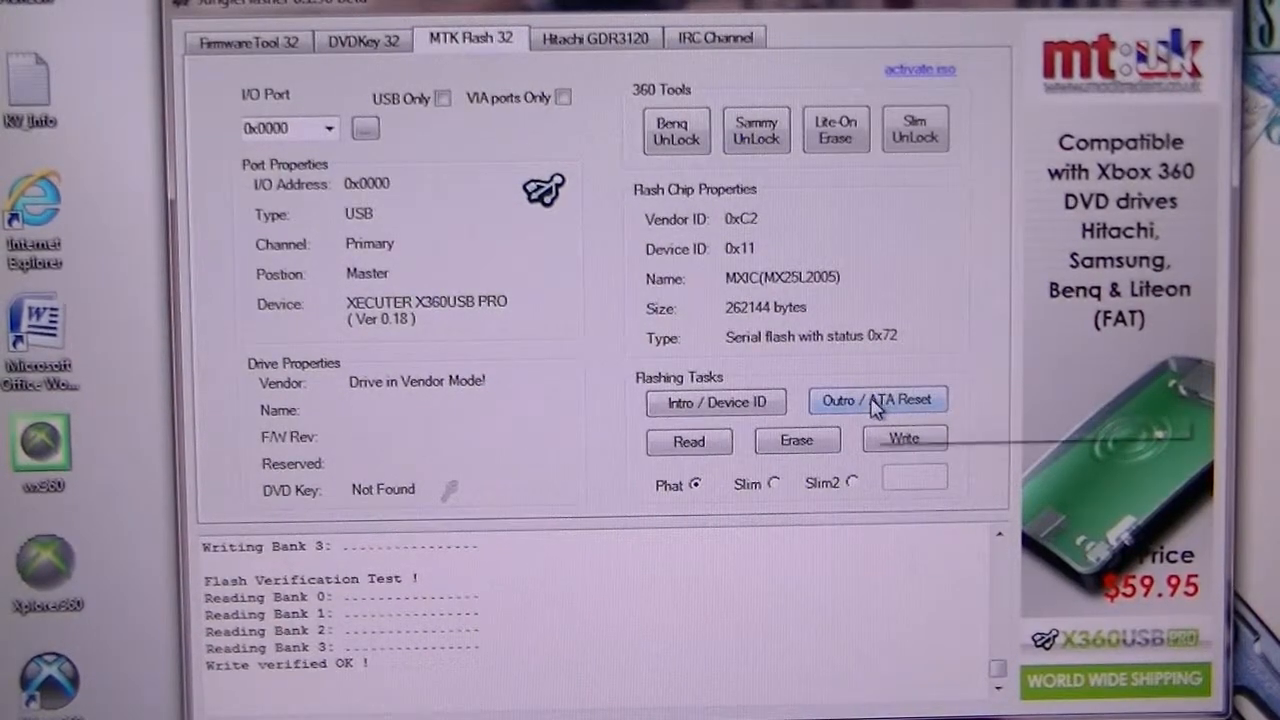
{"action": "left_click", "coordinate": [876, 400]}
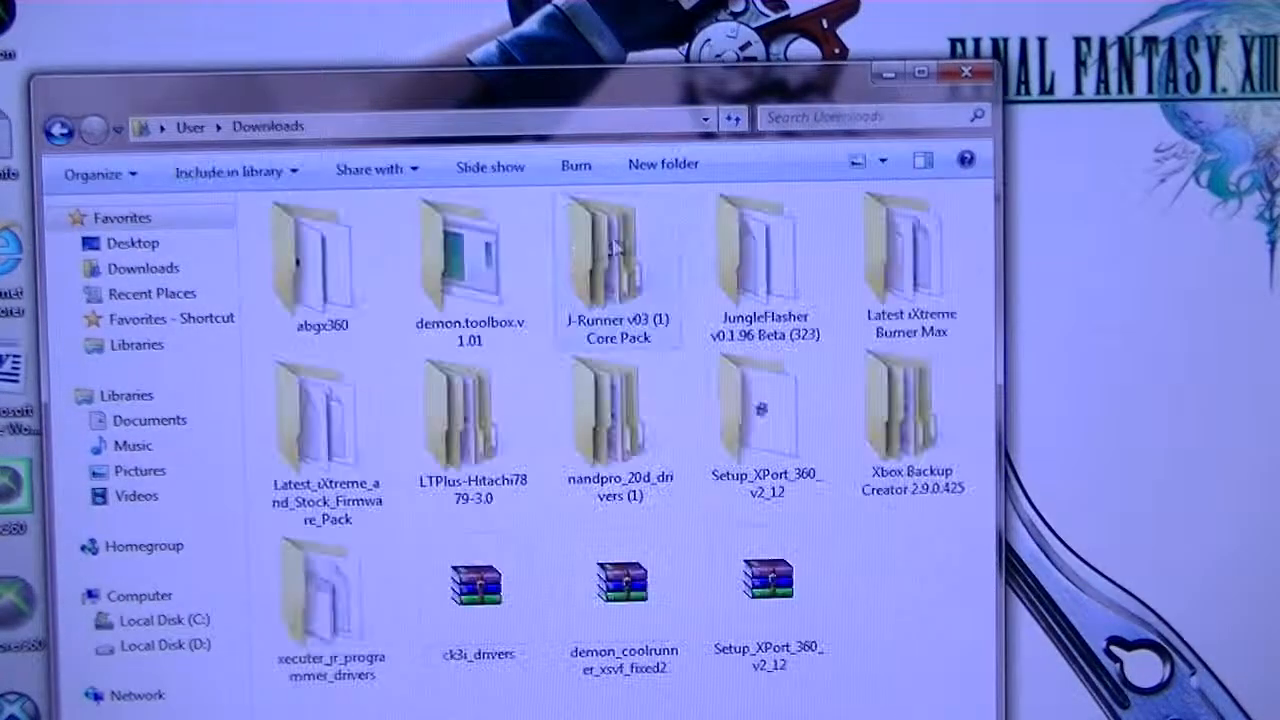
Browse into JungleFlasher v0.1.96 Beta (323) > firmware and look over the LTPlus BIN files
{"action": "double_click", "coordinate": [764, 256]}
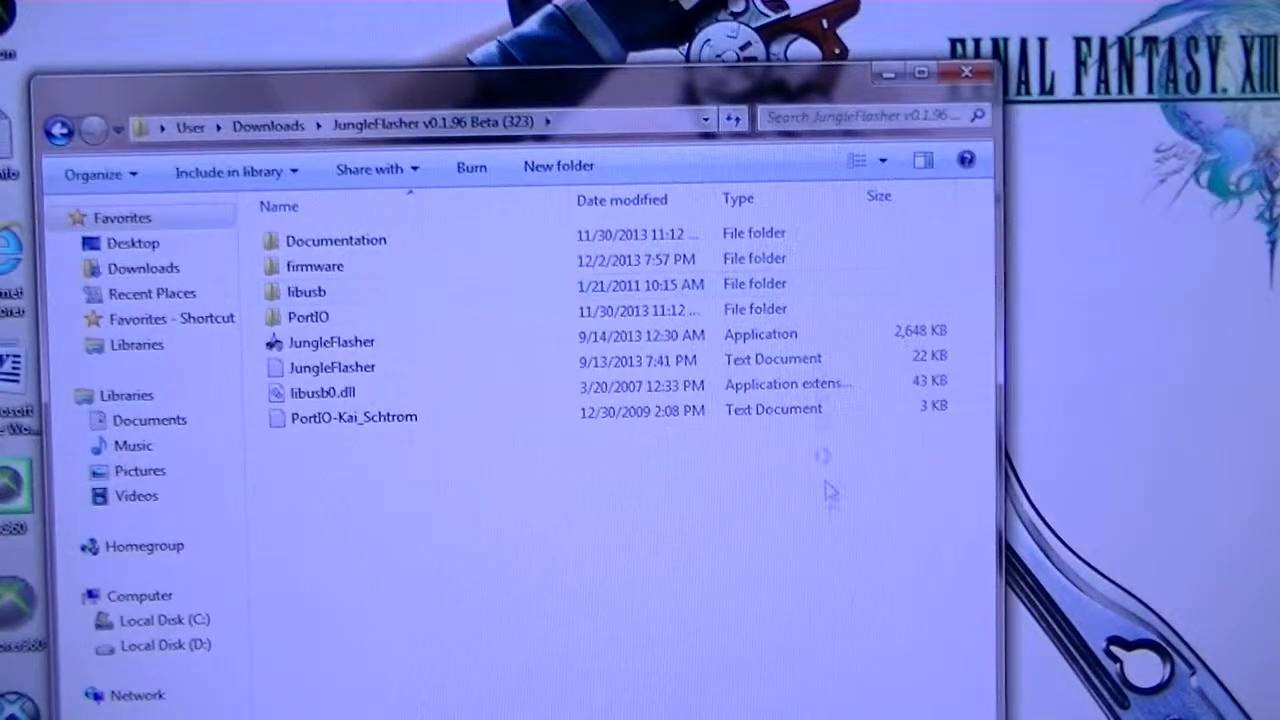
{"action": "mouse_move", "coordinate": [470, 624]}
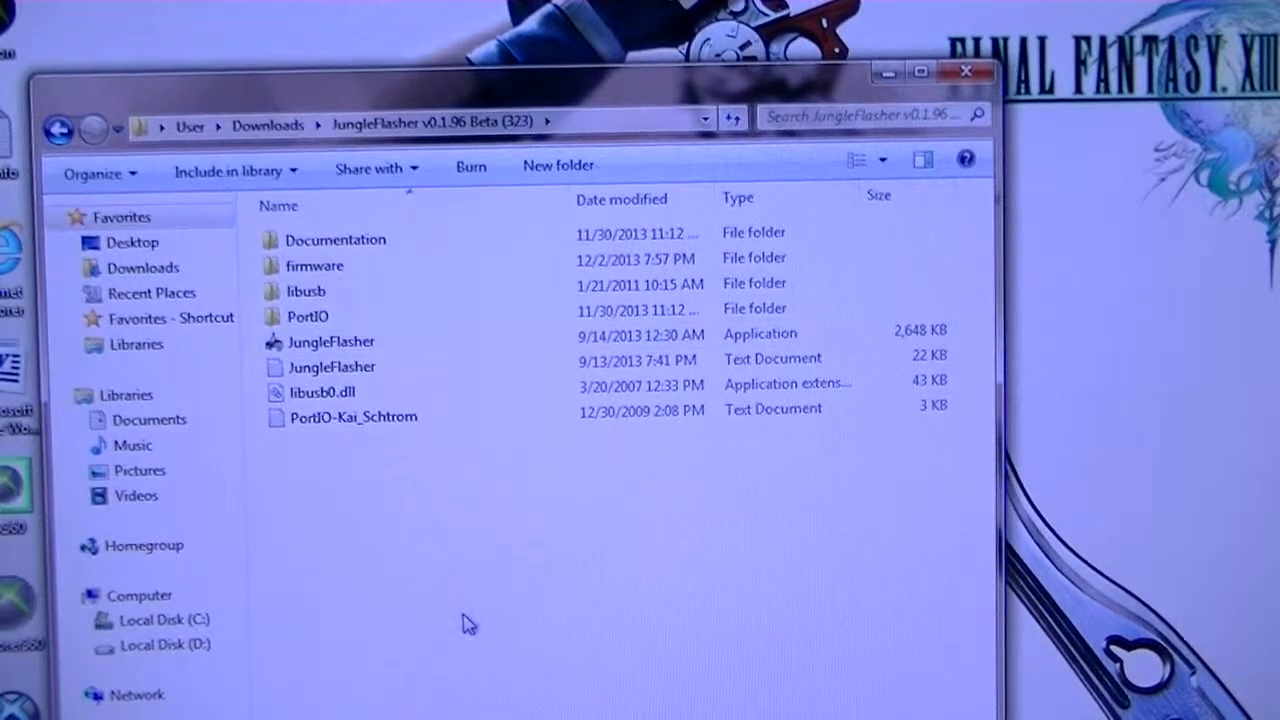
{"action": "mouse_move", "coordinate": [430, 412]}
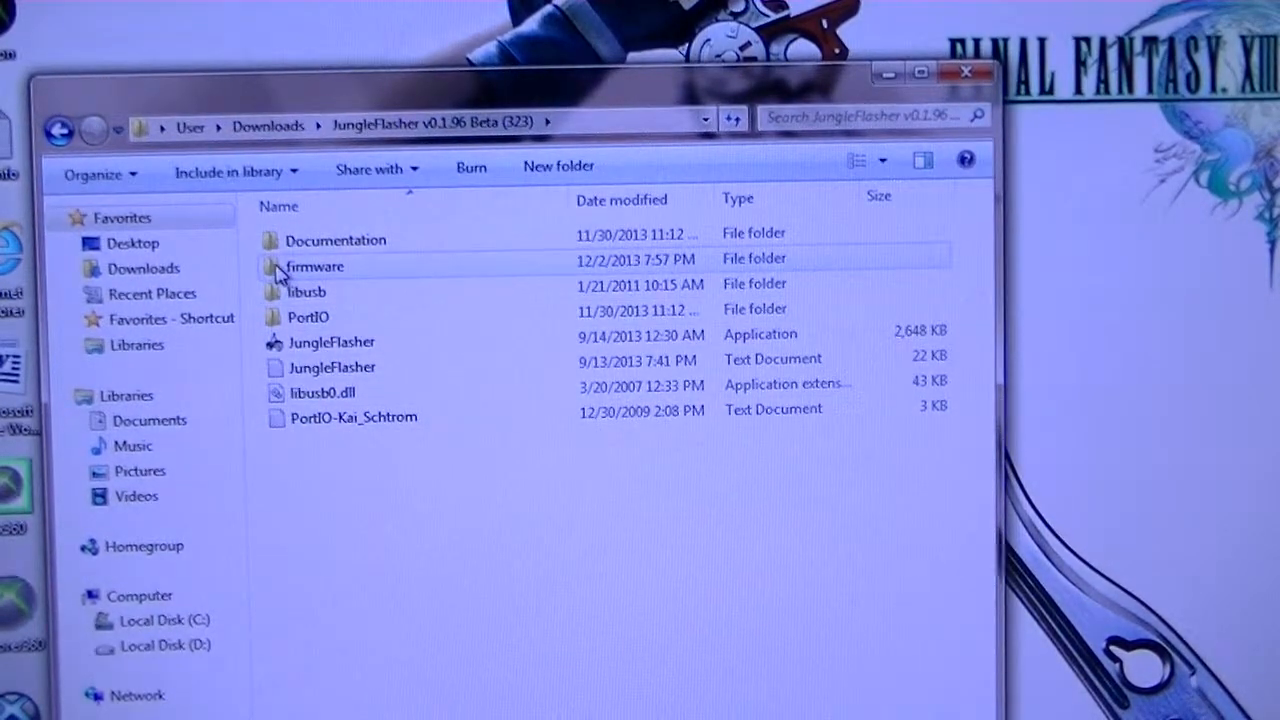
{"action": "double_click", "coordinate": [316, 266]}
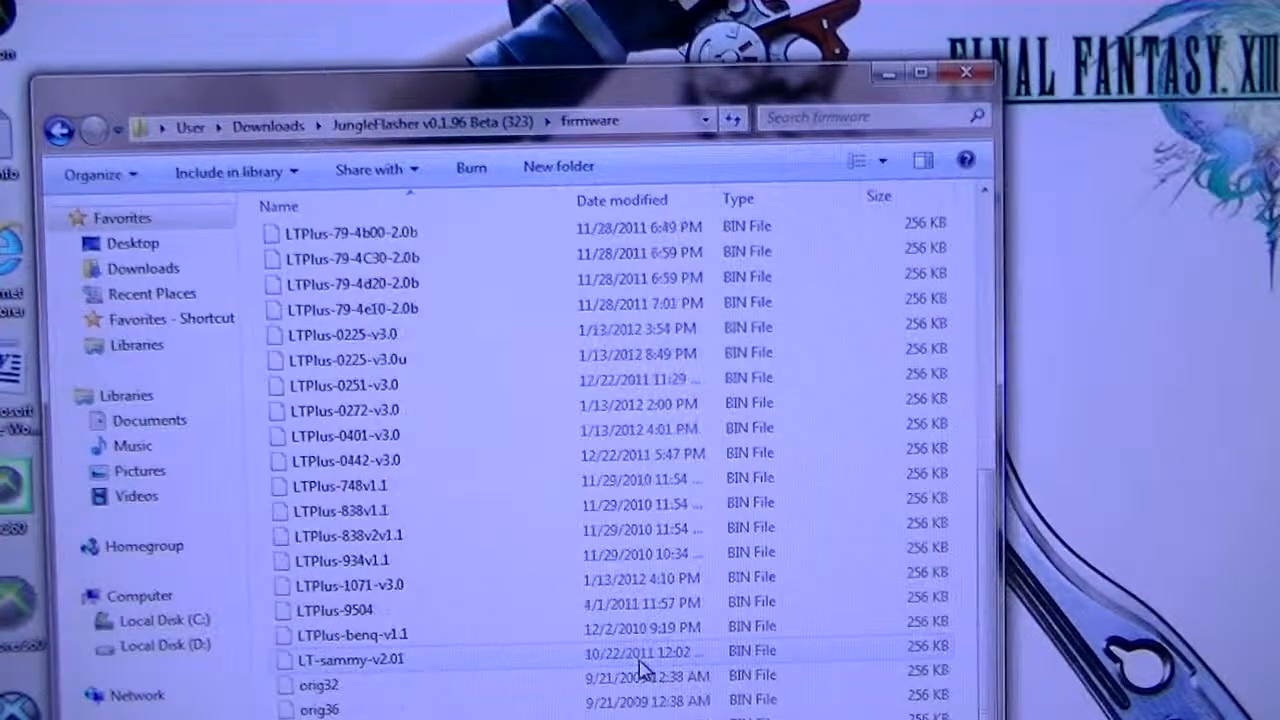
{"action": "scroll", "scroll_direction": "up", "scroll_amount": 3}
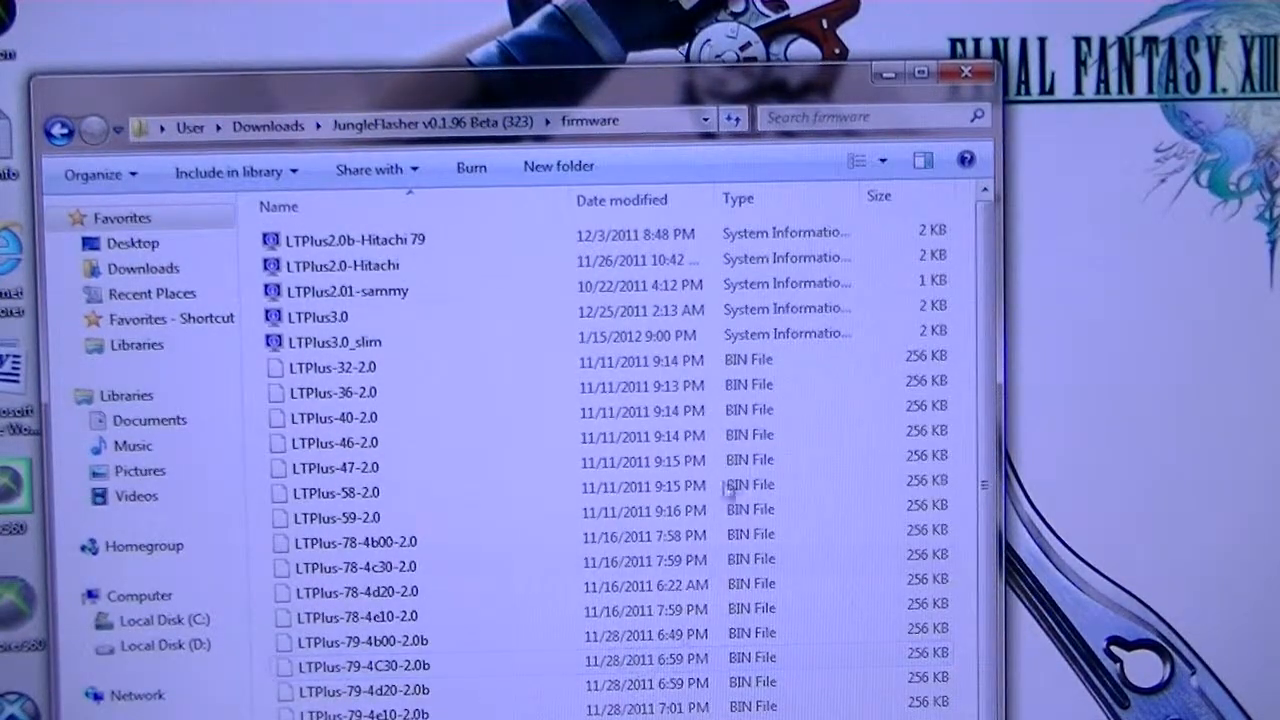
{"action": "scroll", "scroll_direction": "down", "scroll_amount": 3}
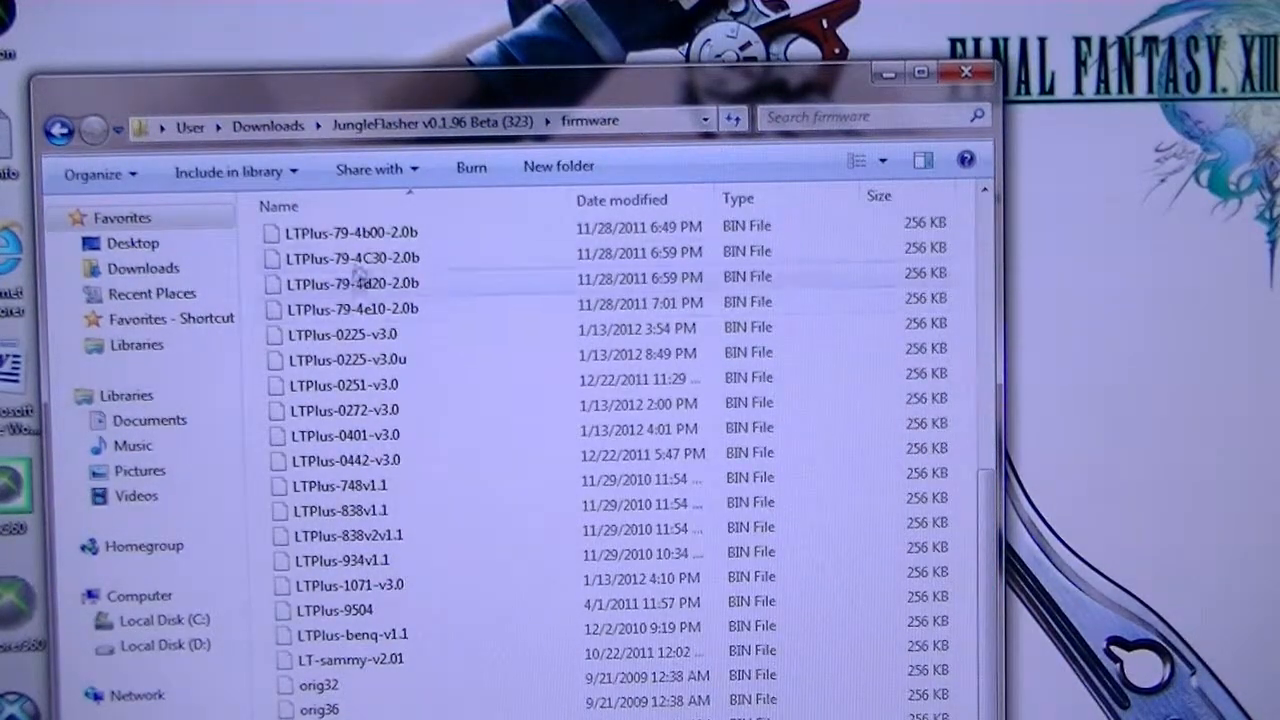
{"action": "scroll", "scroll_direction": "down", "scroll_amount": 3}
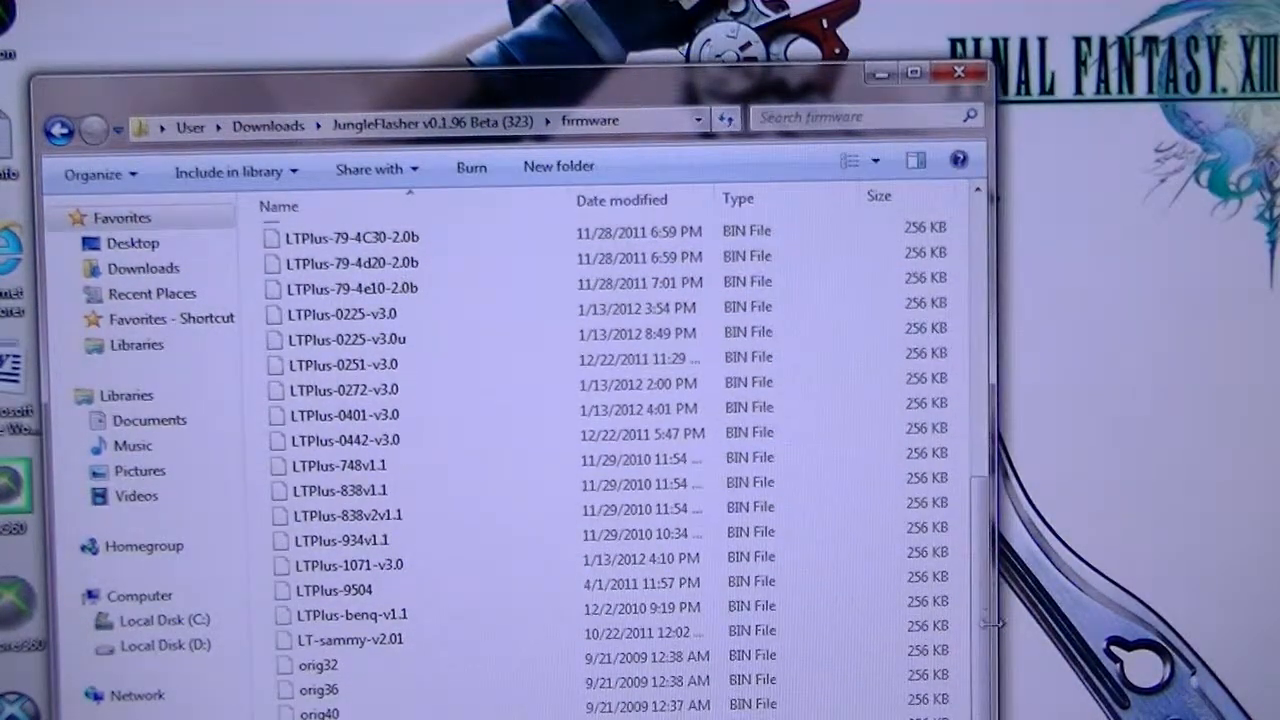
{"action": "scroll", "scroll_direction": "up", "scroll_amount": 3}
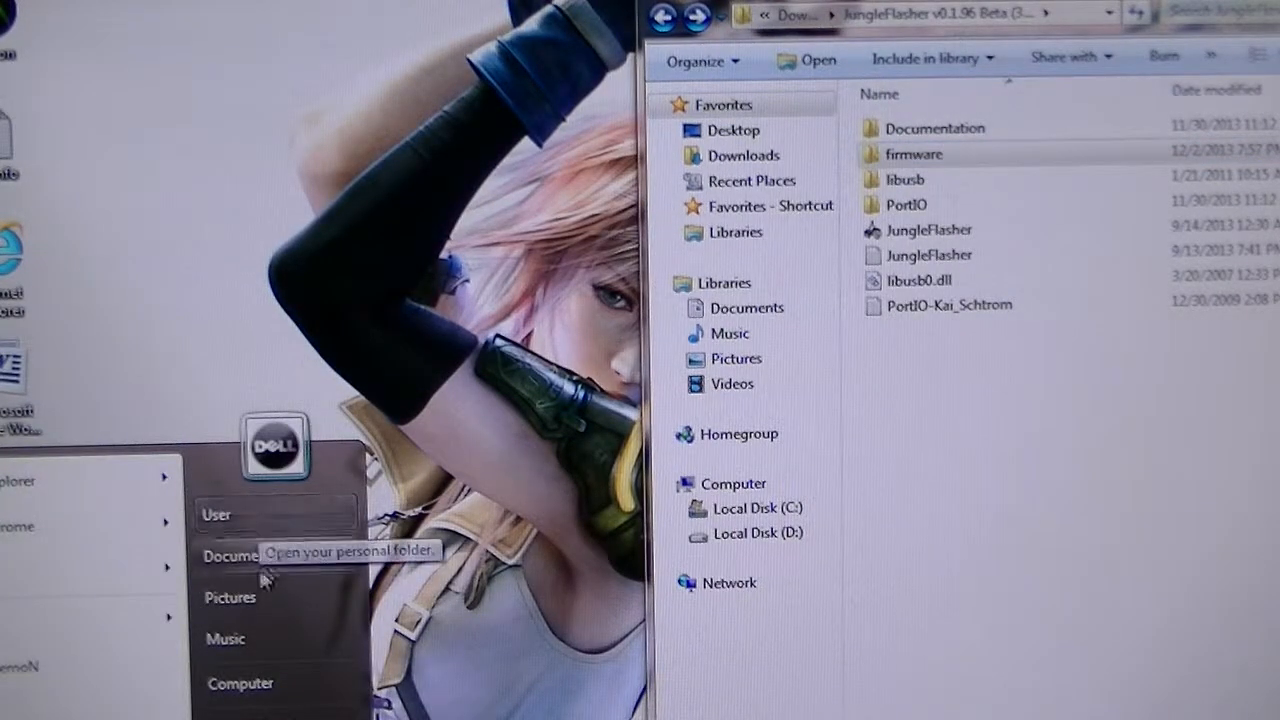
In a new Explorer window, browse to Latest_iXtreme_and_Stock_Firmware_Pack > Firmware and view its LTPlus files
{"action": "left_click", "coordinate": [216, 514]}
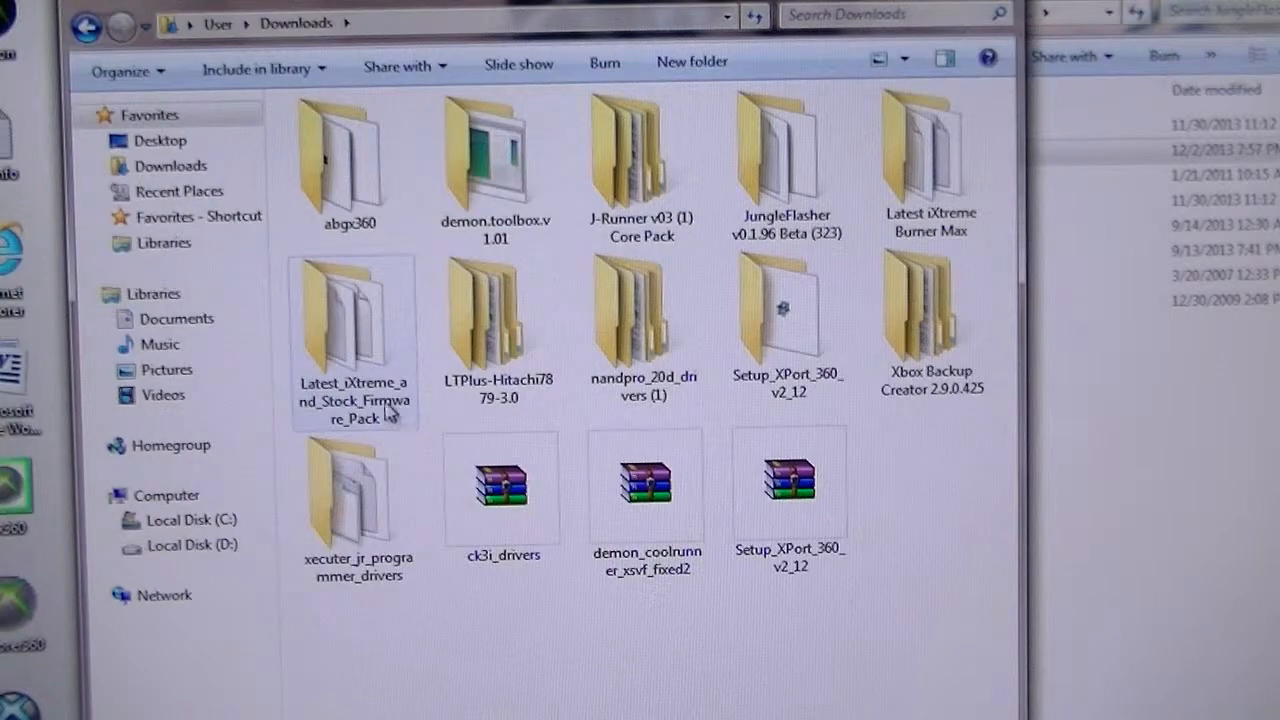
{"action": "double_click", "coordinate": [350, 330]}
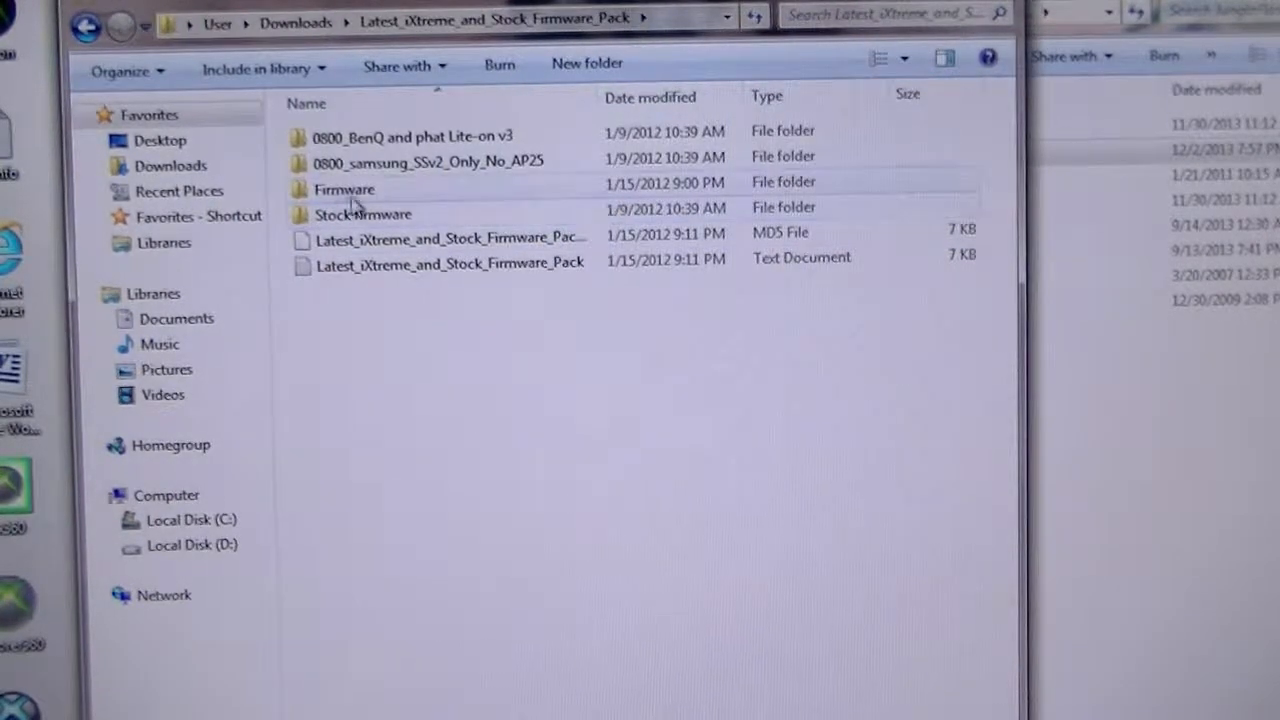
{"action": "double_click", "coordinate": [344, 188]}
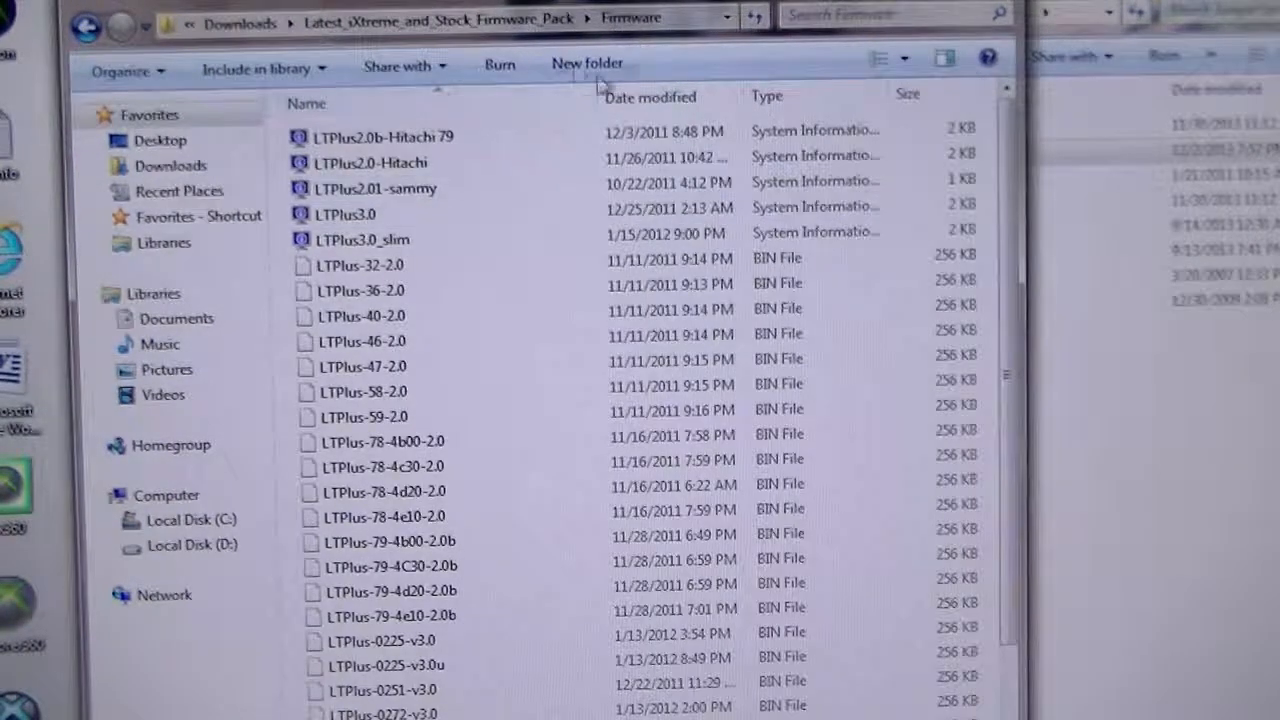
{"action": "left_click", "coordinate": [380, 136]}
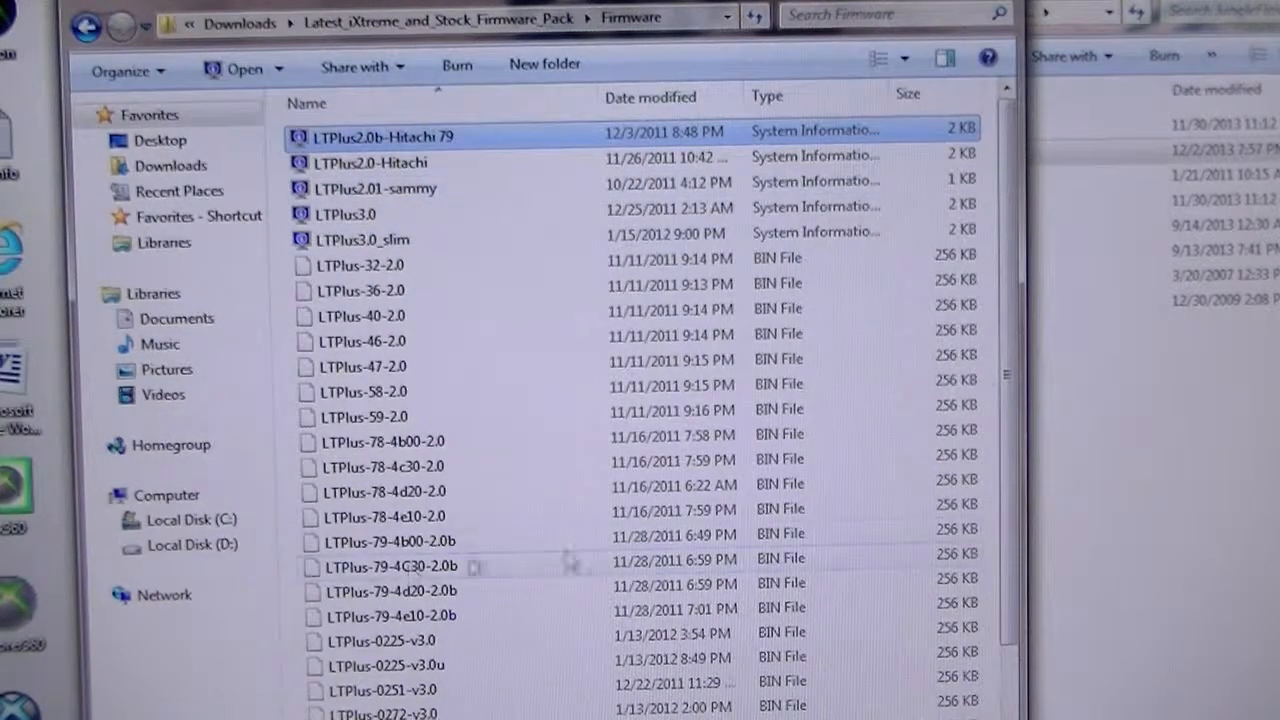
{"action": "scroll", "scroll_direction": "down", "scroll_amount": 3}
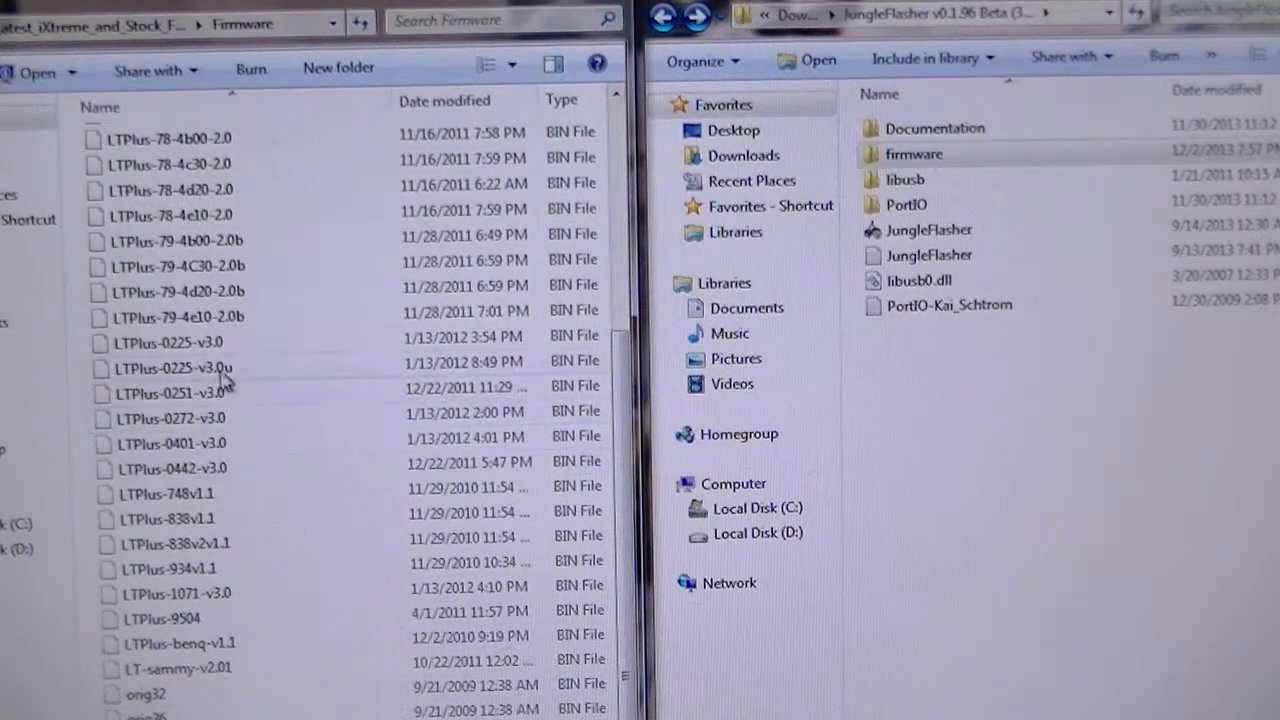
Launch the JungleFlasher application from its folder in Windows Explorer, reaching the 0.1.96 b splash screen
{"action": "left_click", "coordinate": [912, 154]}
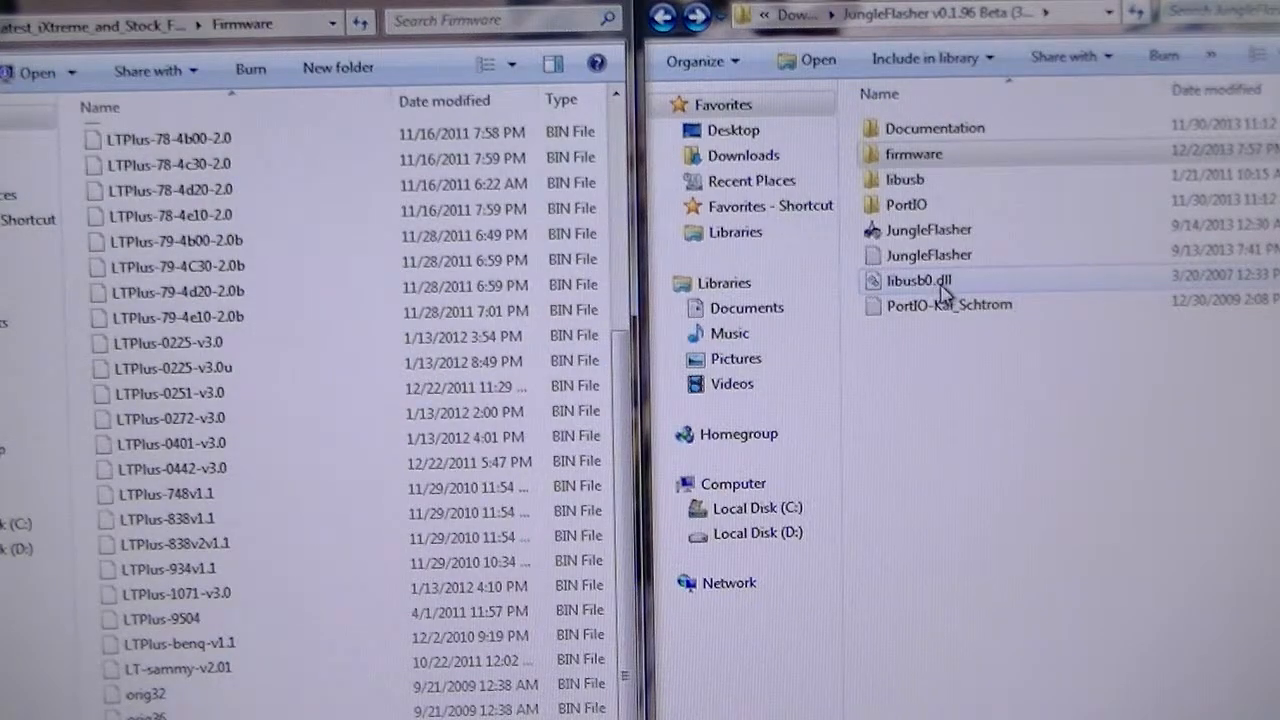
{"action": "mouse_move", "coordinate": [904, 264]}
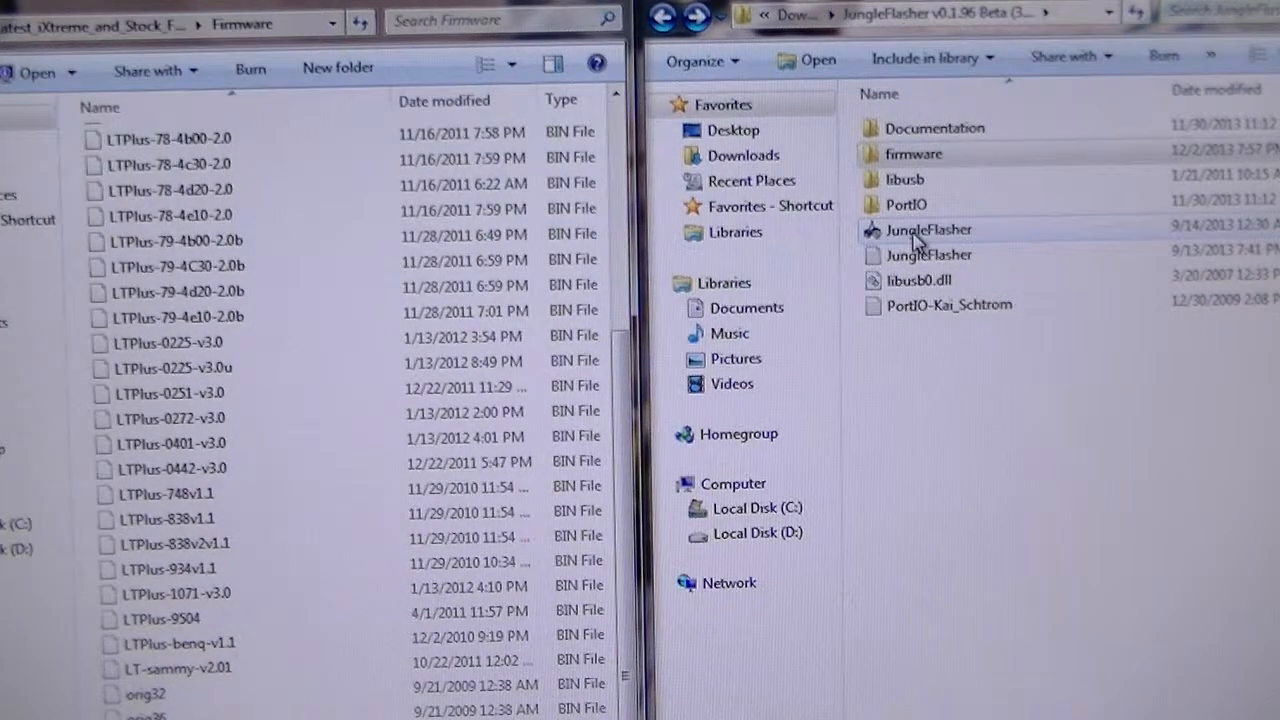
{"action": "mouse_move", "coordinate": [956, 228]}
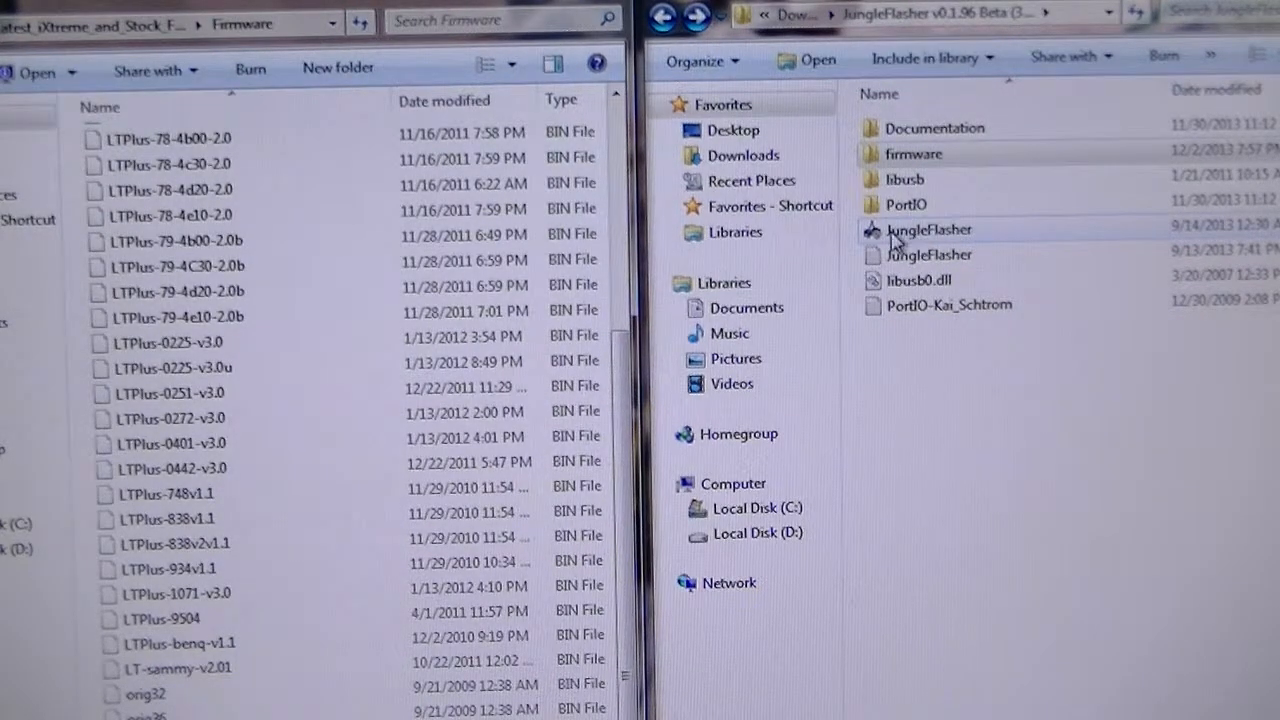
{"action": "mouse_move", "coordinate": [930, 290]}
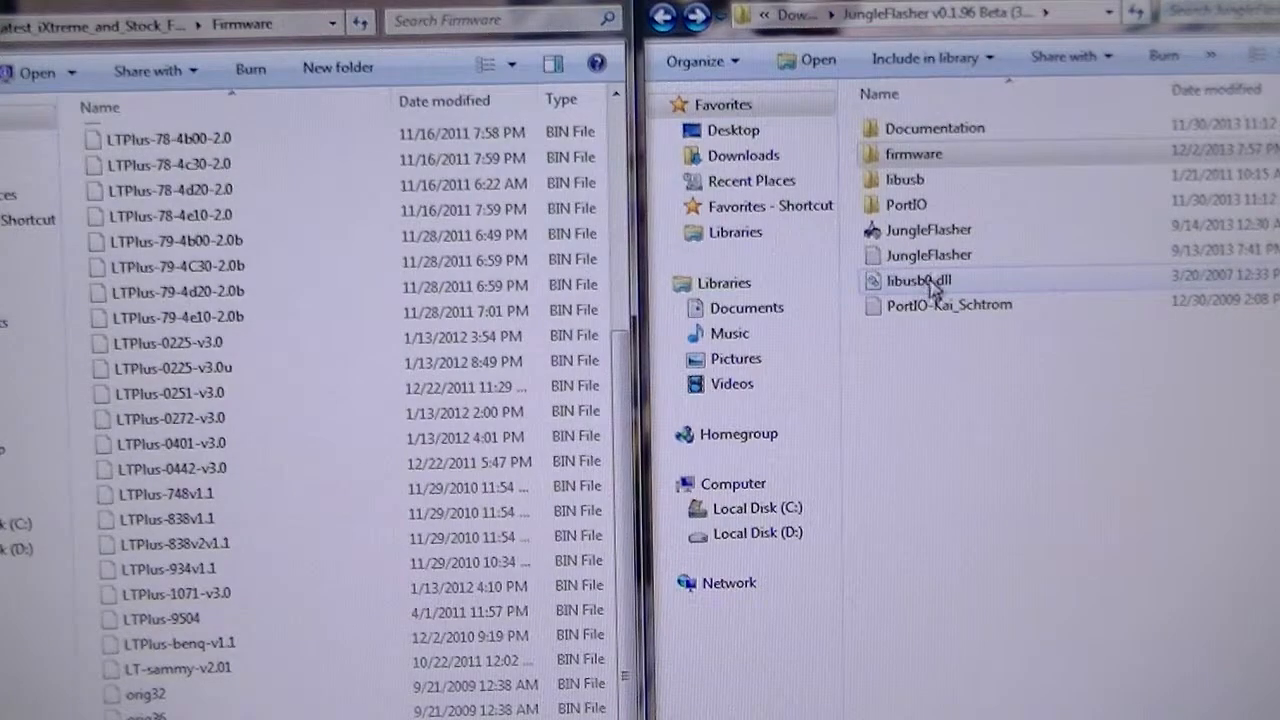
{"action": "double_click", "coordinate": [928, 228]}
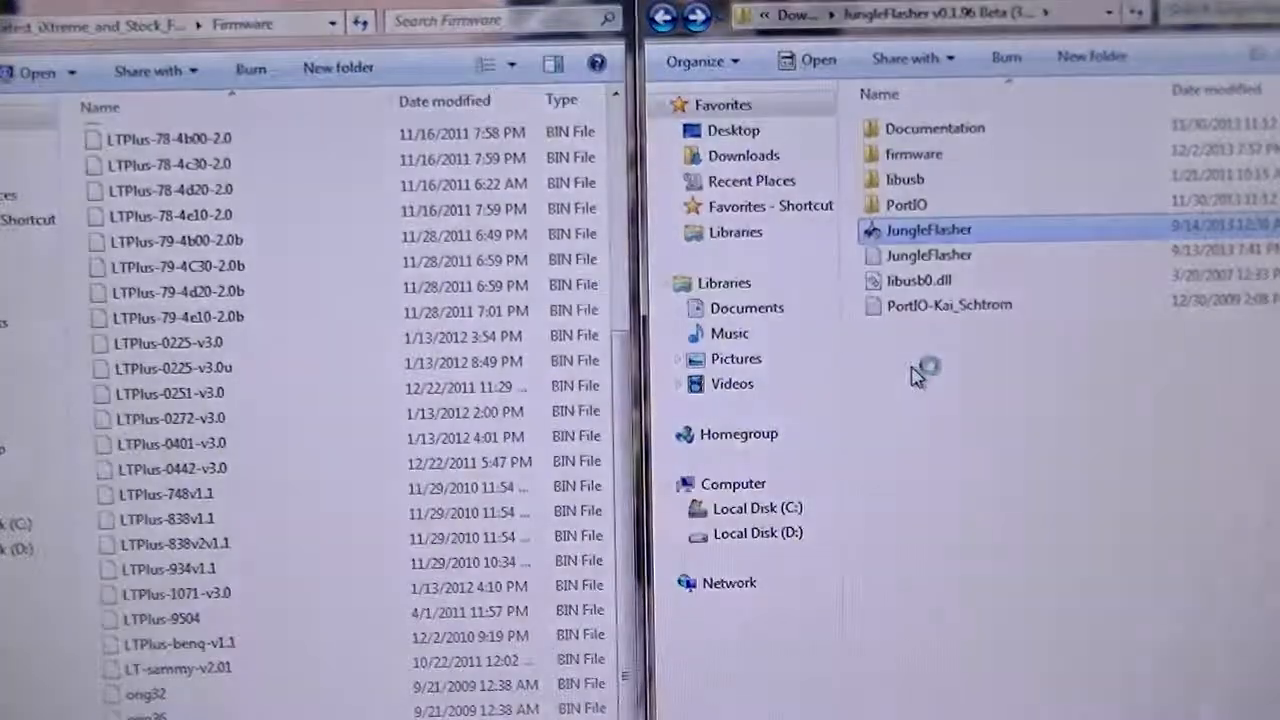
{"action": "mouse_move", "coordinate": [848, 290]}
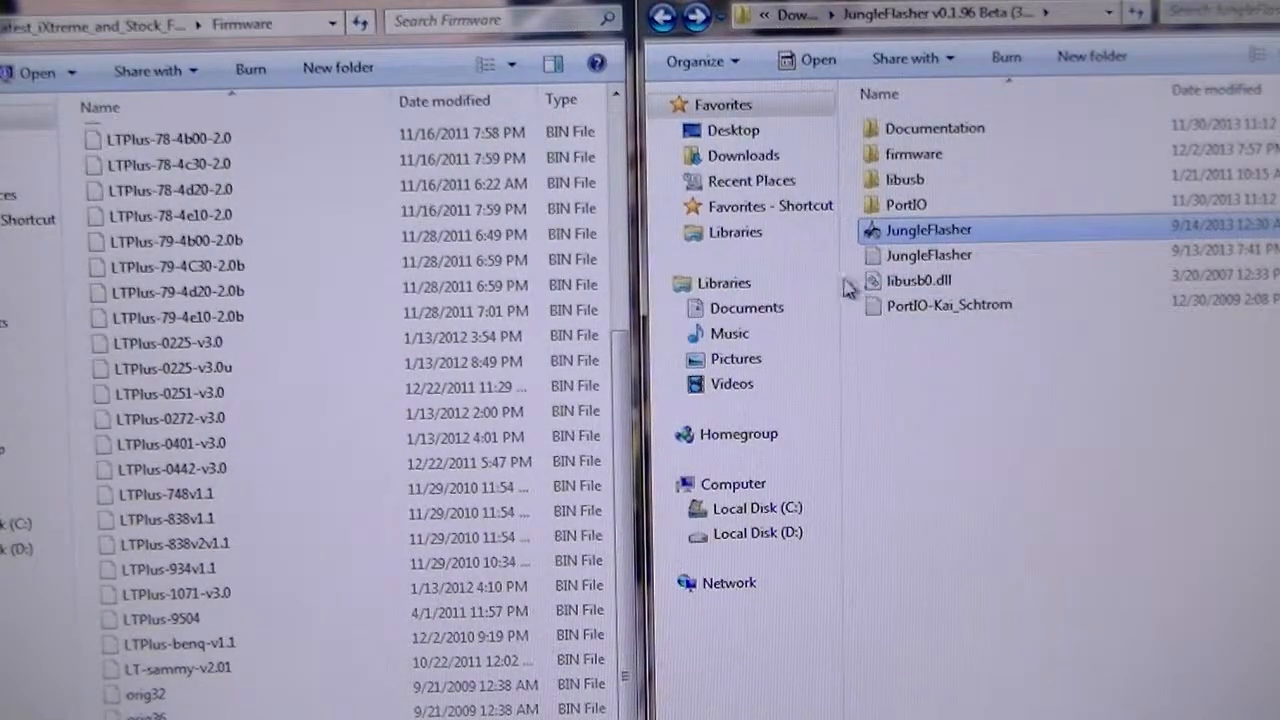
{"action": "double_click", "coordinate": [928, 228]}
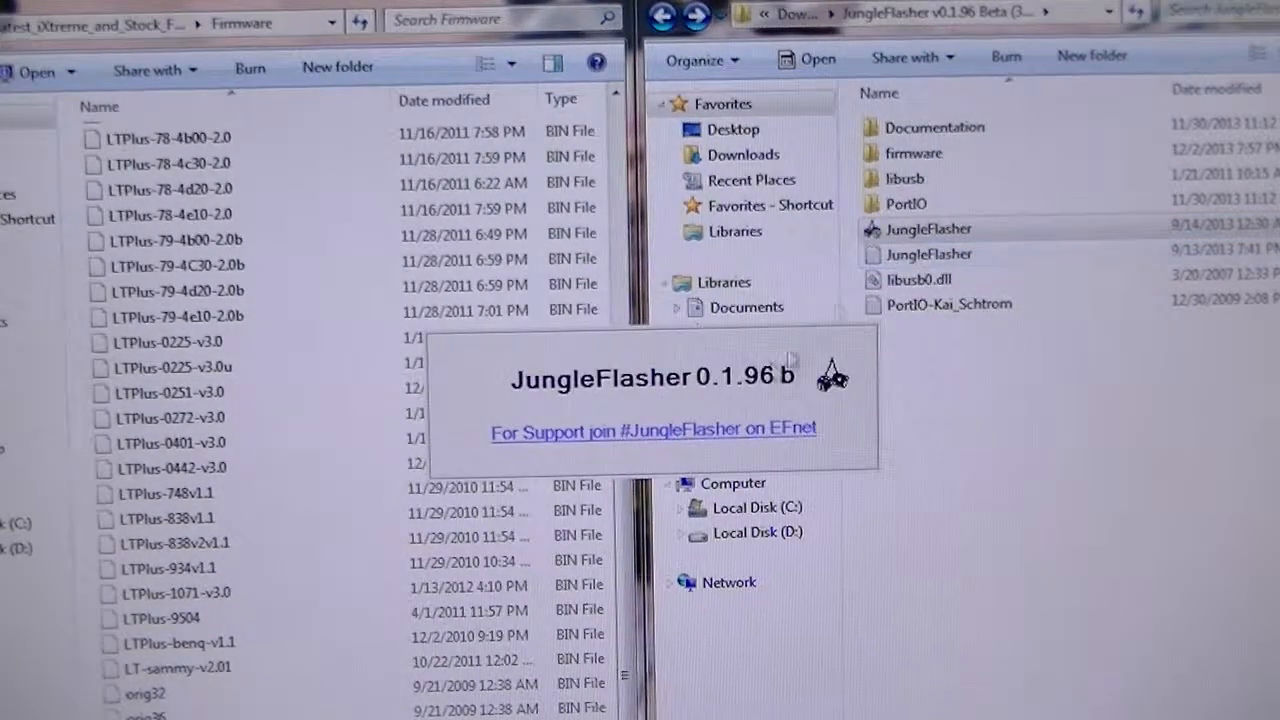